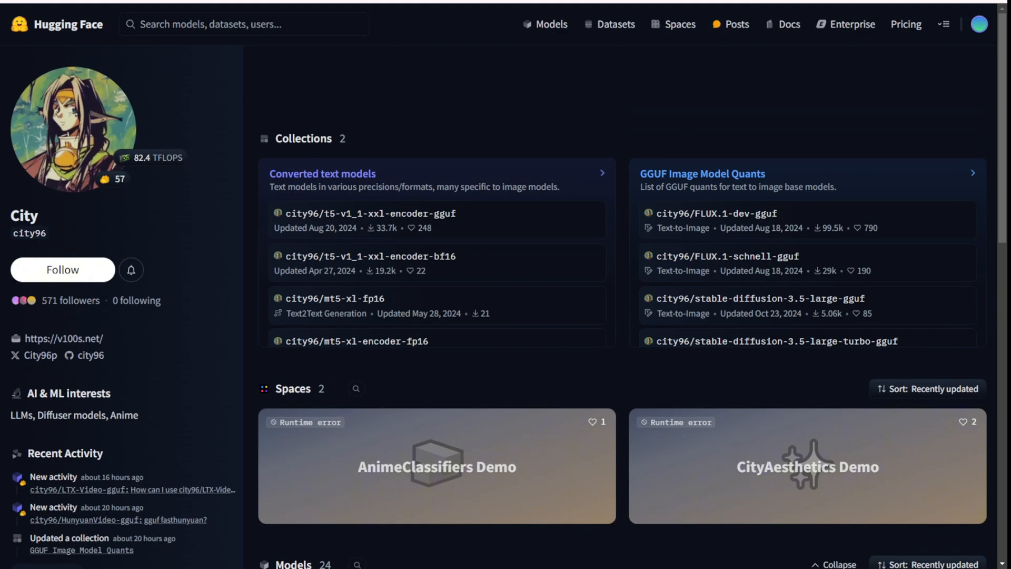
mouse_move(322, 173)
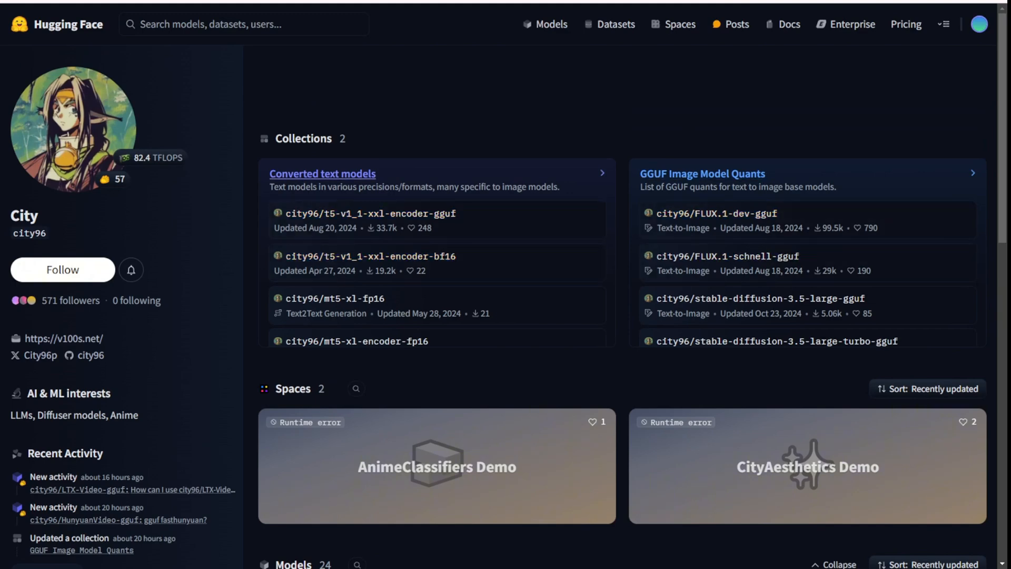
Step: Open the HunyuanVideo-gguf model card, then the FastHunyuan-gguf card with 3- to 16-bit quantizations
scroll(down, 3)
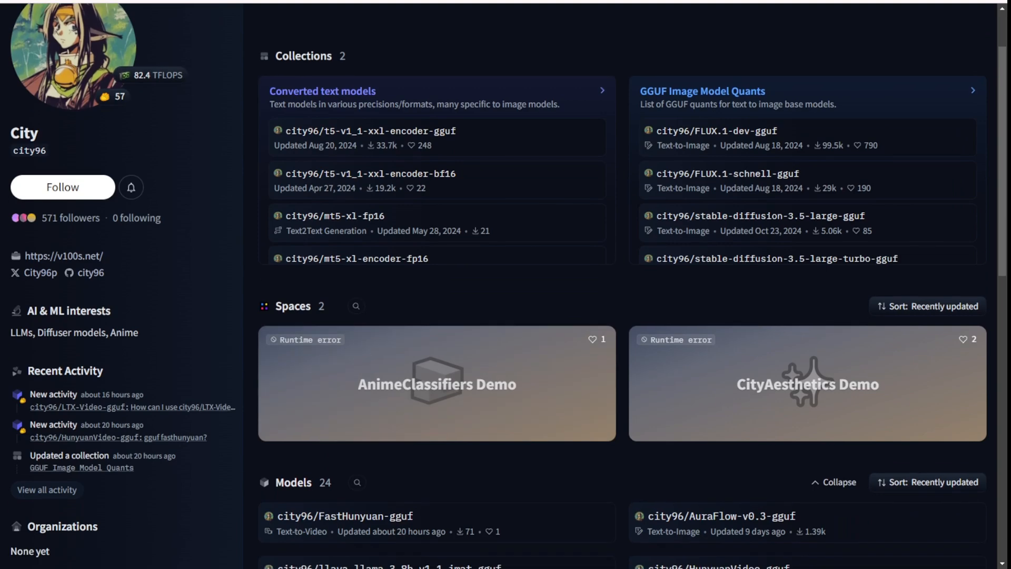
scroll(down, 3)
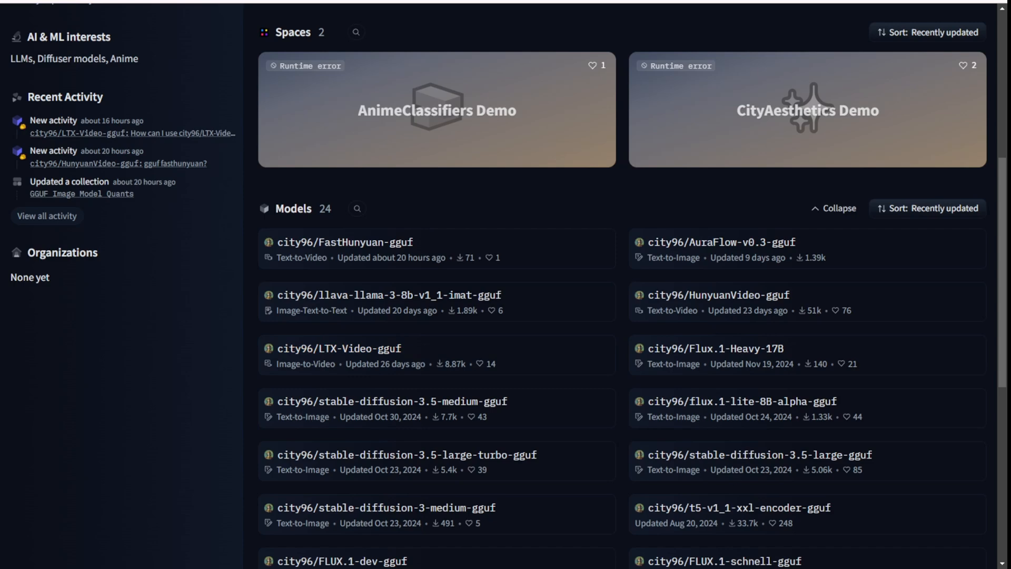
mouse_move(345, 242)
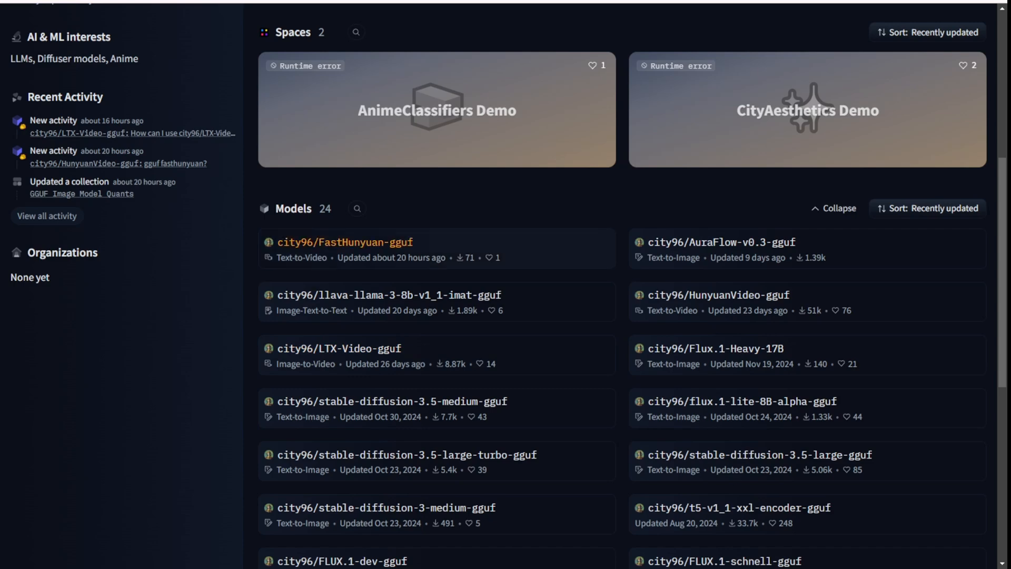
mouse_move(345, 242)
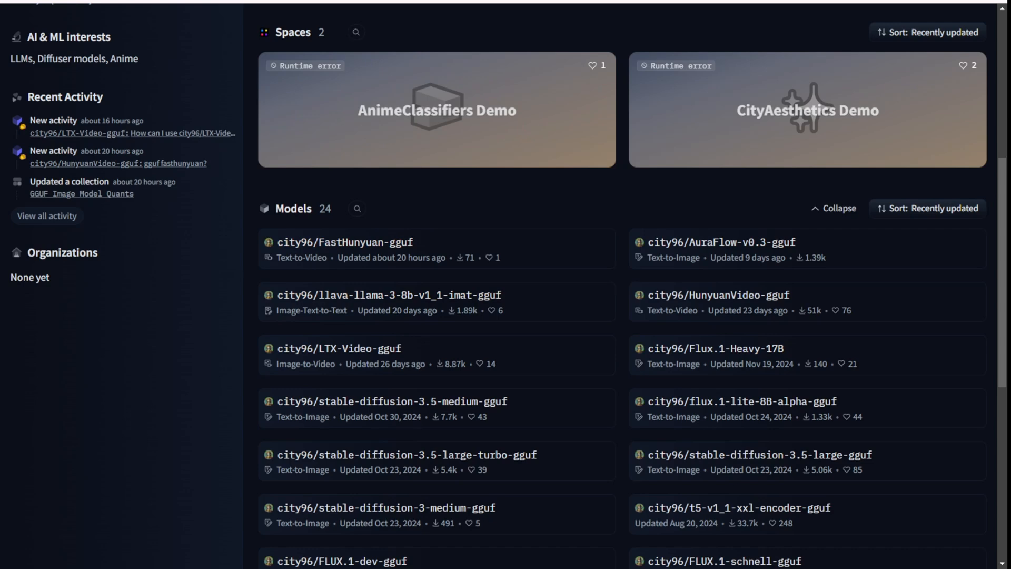
click(716, 295)
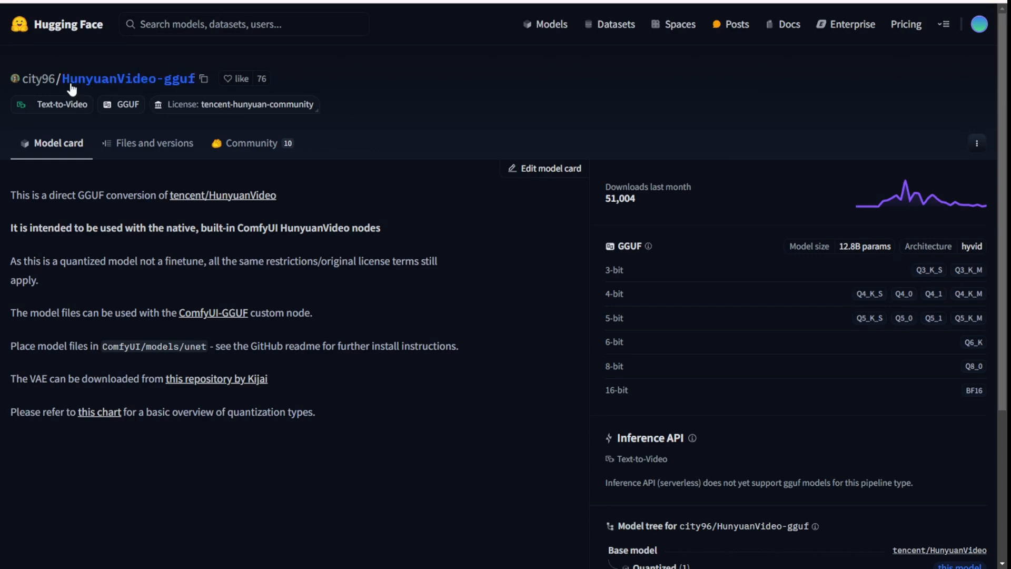
mouse_move(123, 234)
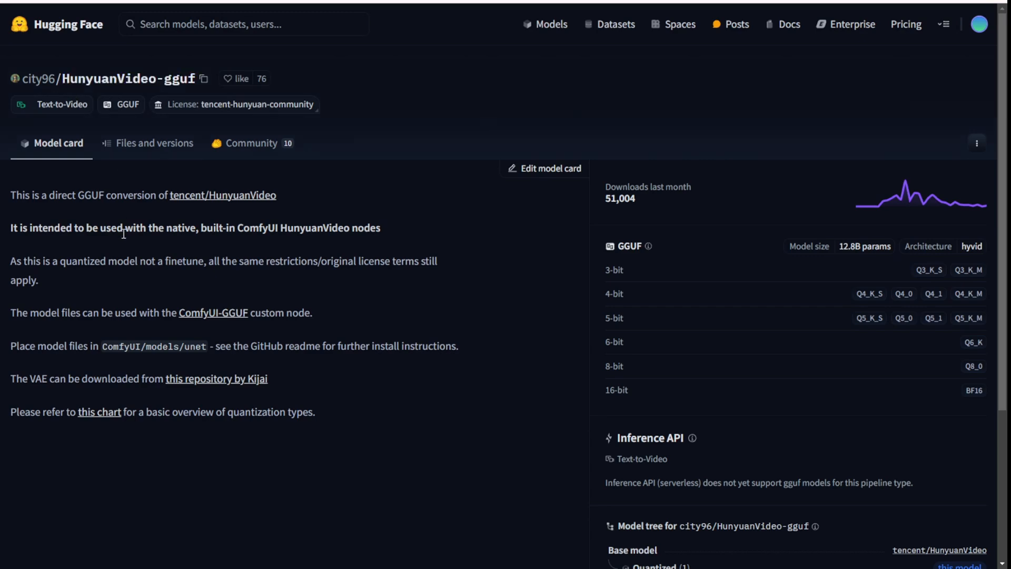
mouse_move(141, 179)
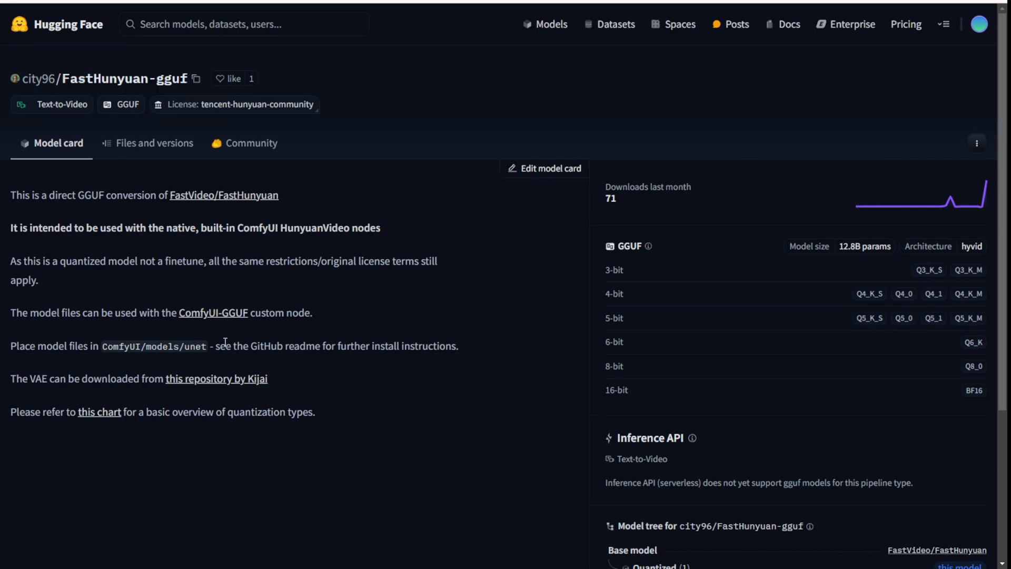
mouse_move(91, 97)
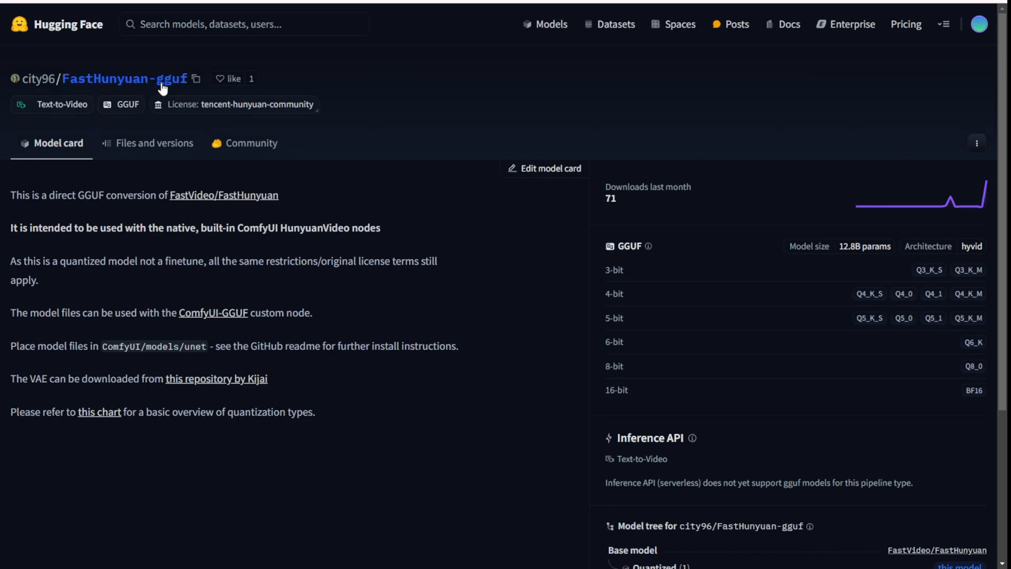
mouse_move(216, 165)
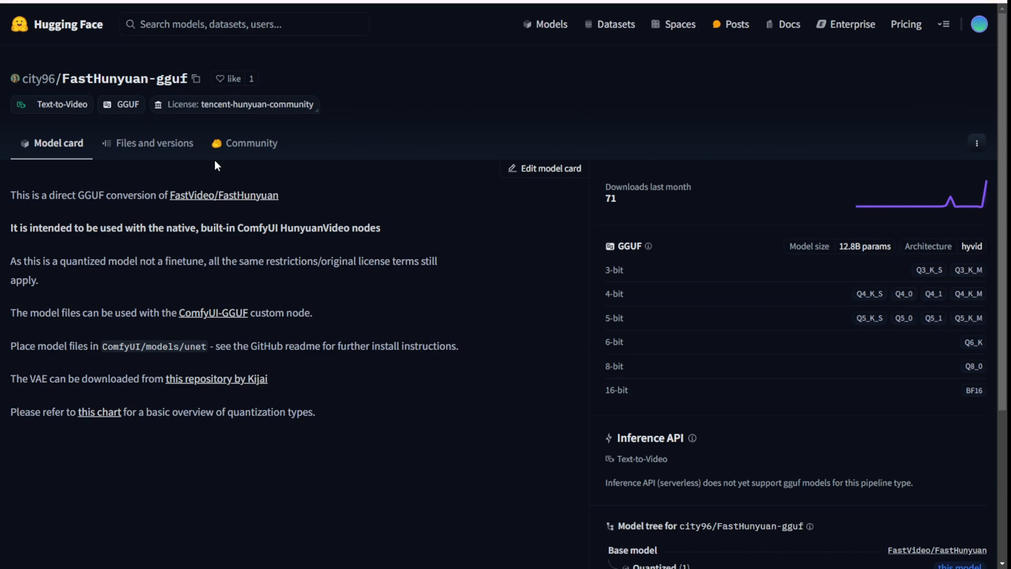
mouse_move(490, 331)
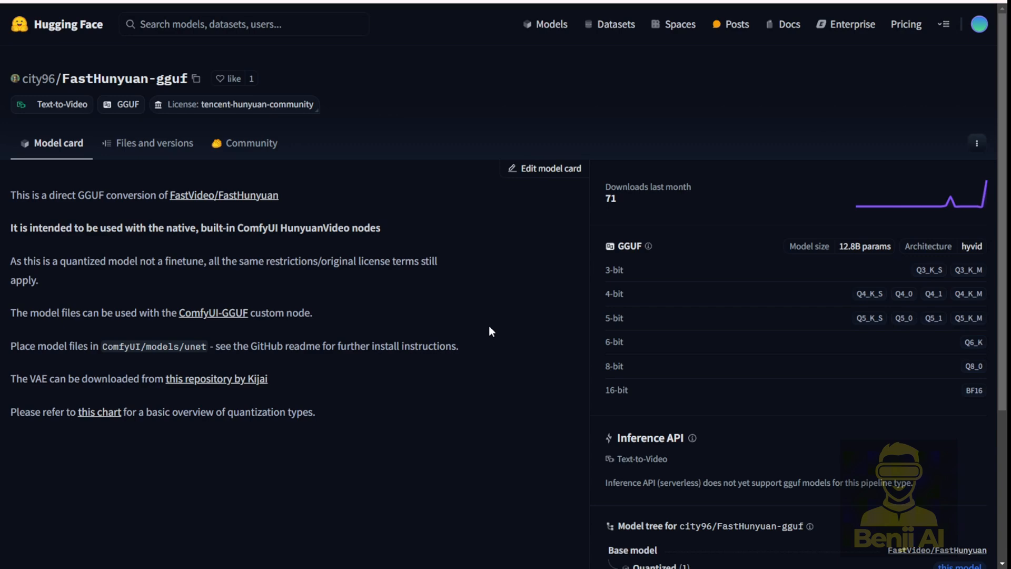
click(129, 78)
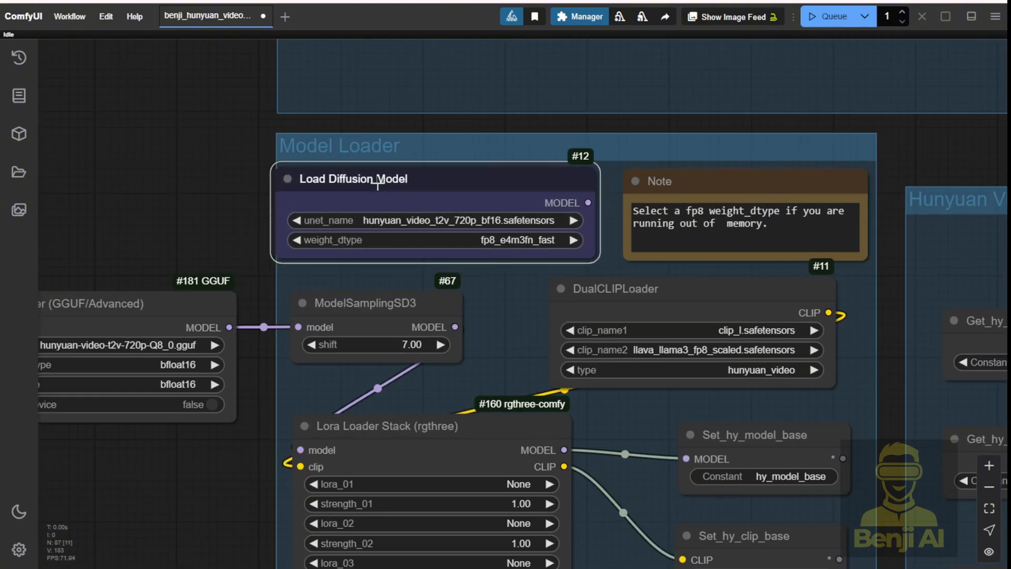
right_click(368, 179)
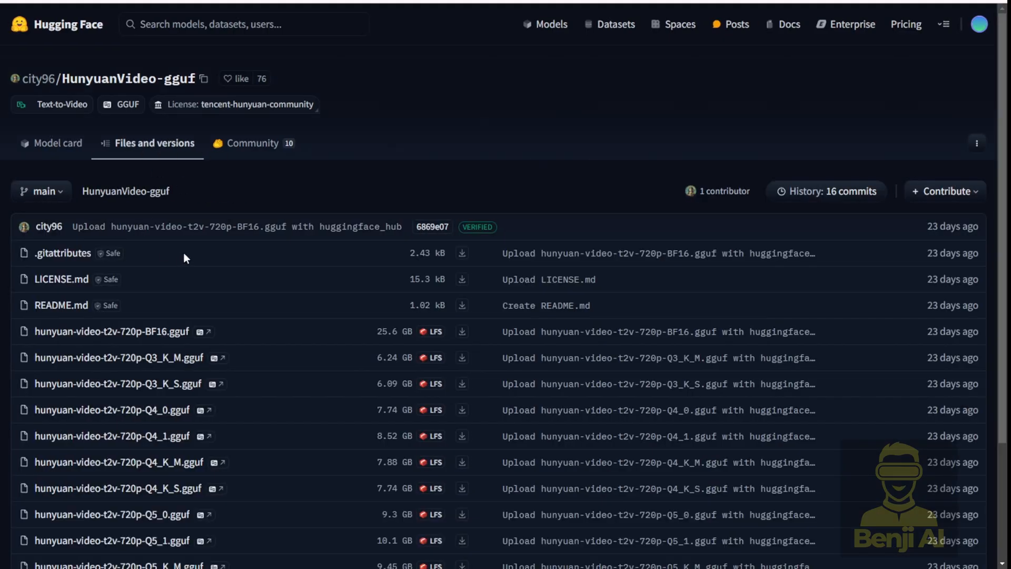
scroll(down, 3)
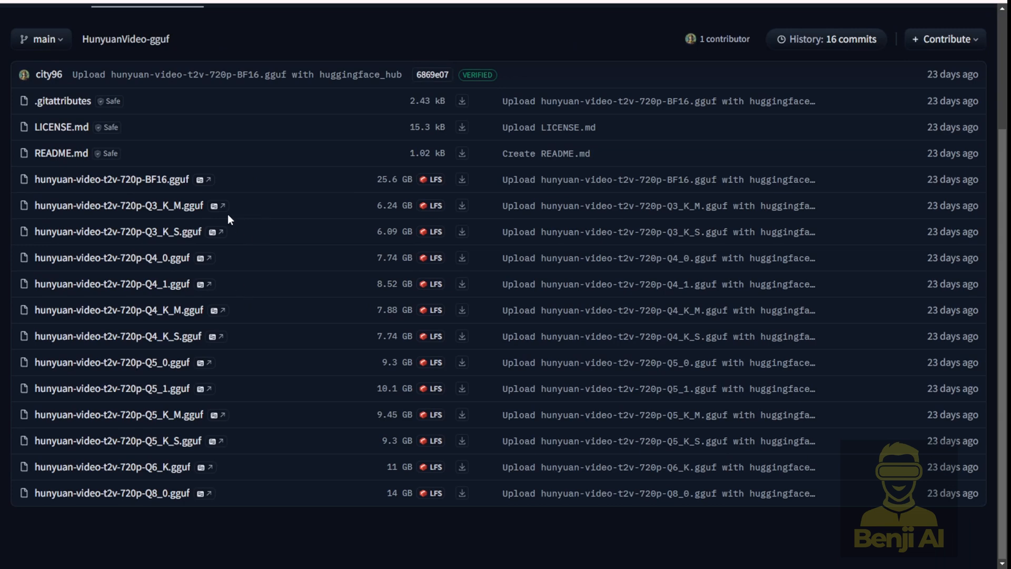
mouse_move(303, 421)
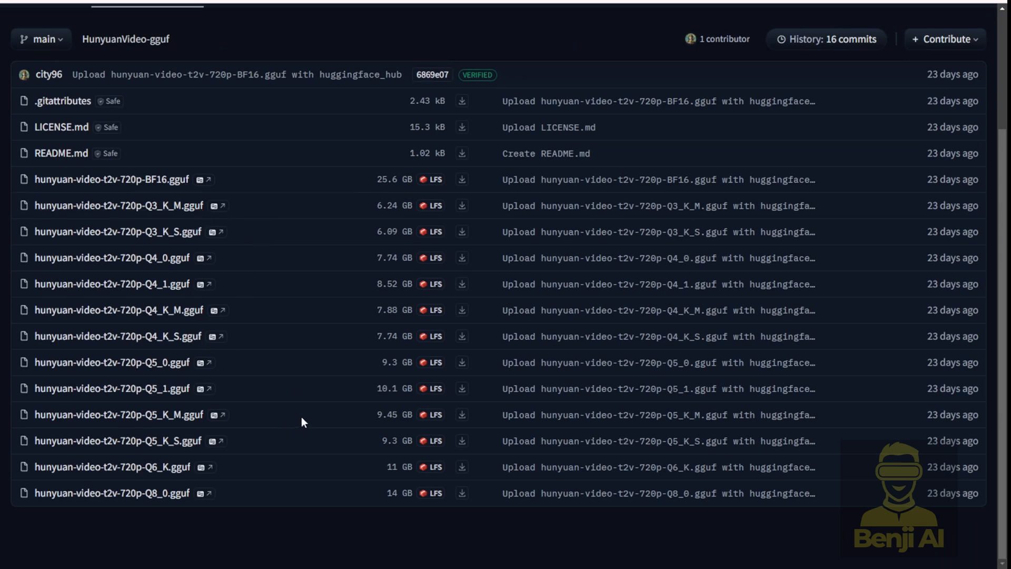
mouse_move(112, 466)
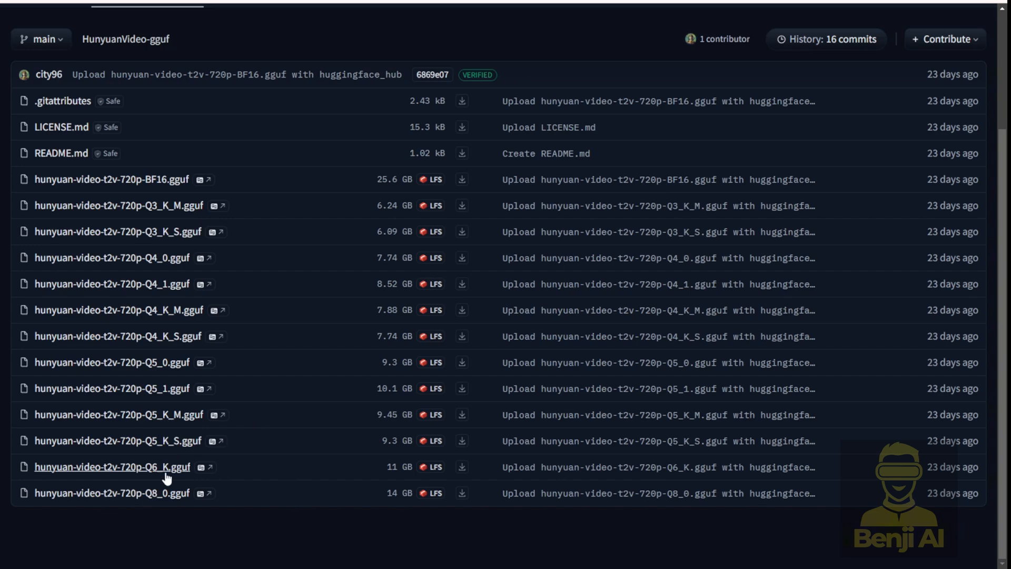
scroll(up, 3)
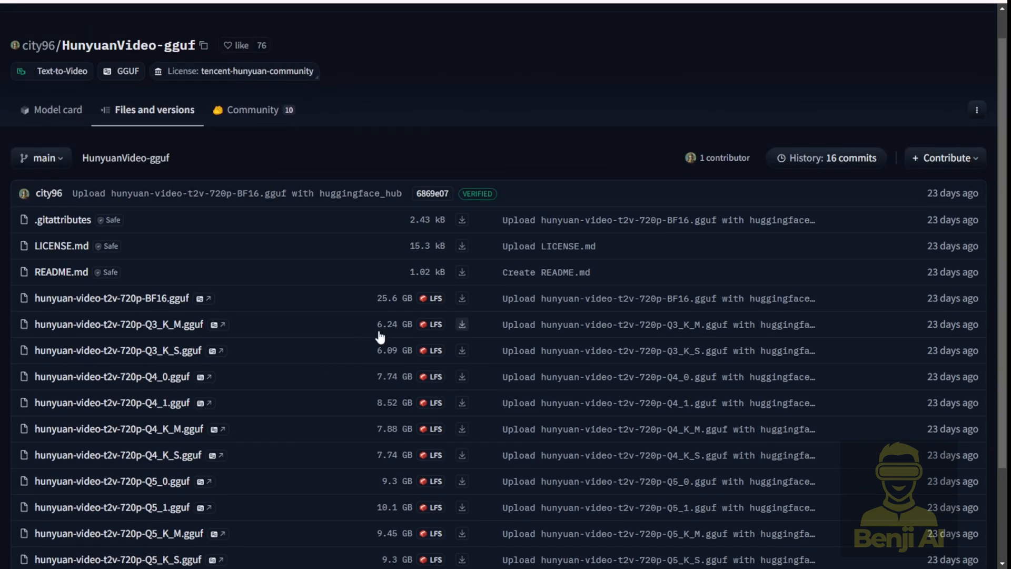
mouse_move(405, 334)
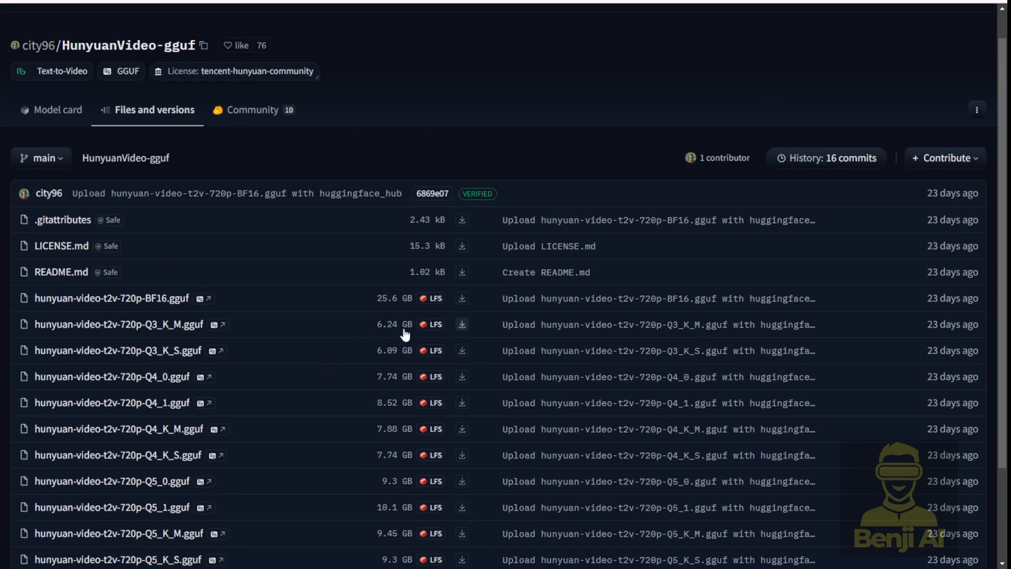
scroll(down, 3)
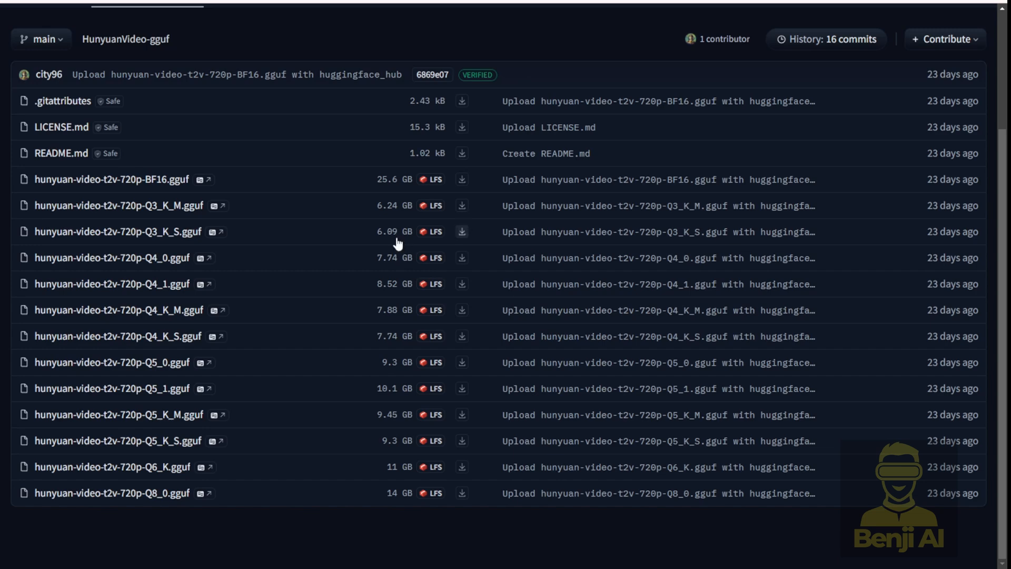
mouse_move(395, 215)
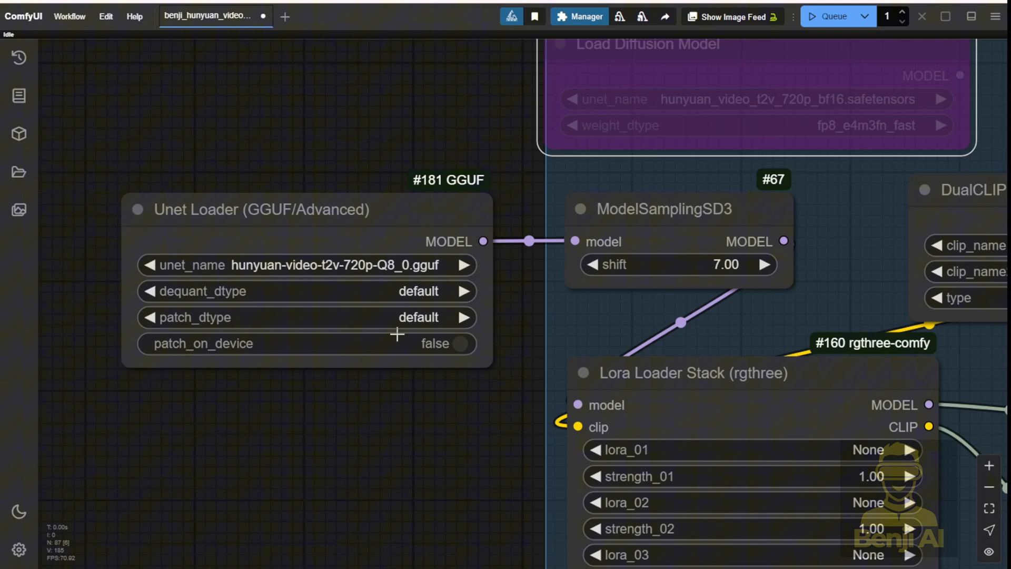
click(417, 291)
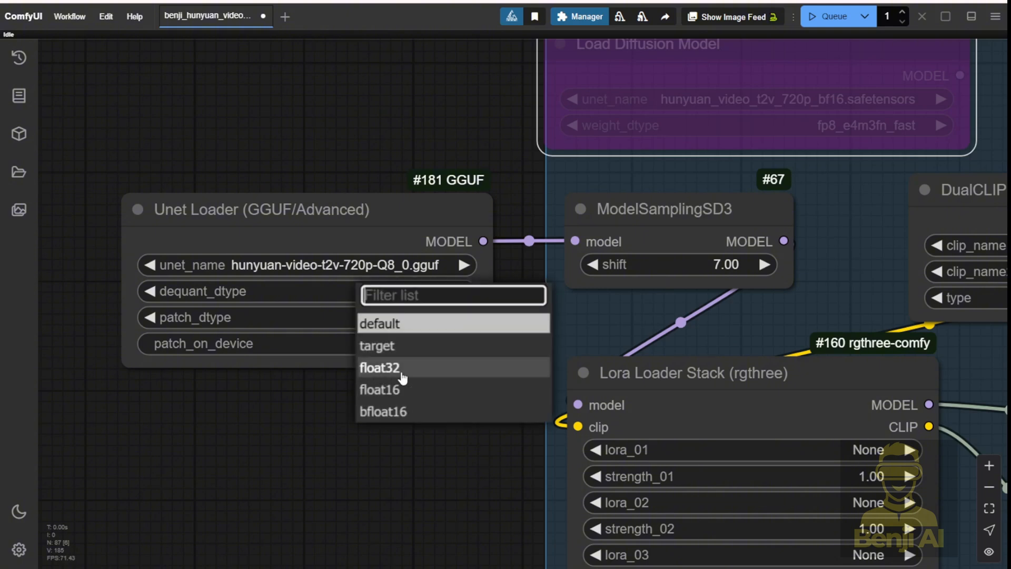
mouse_move(396, 390)
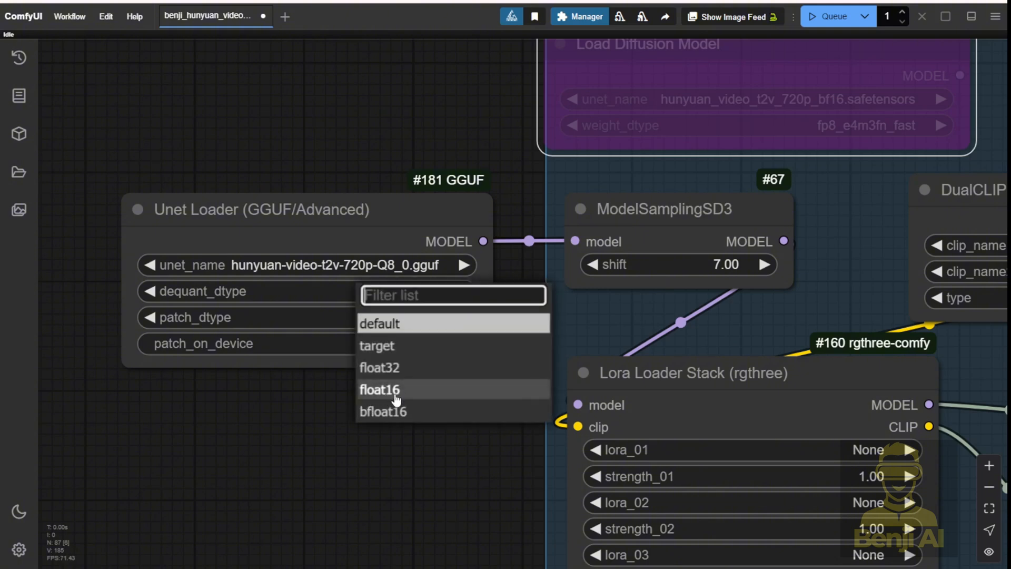
mouse_move(406, 411)
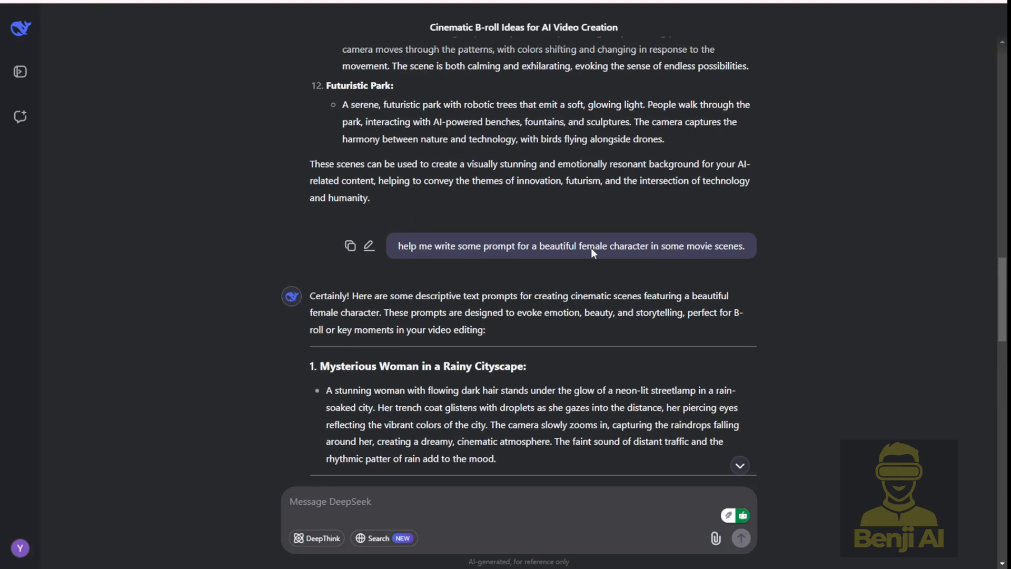
scroll(down, 3)
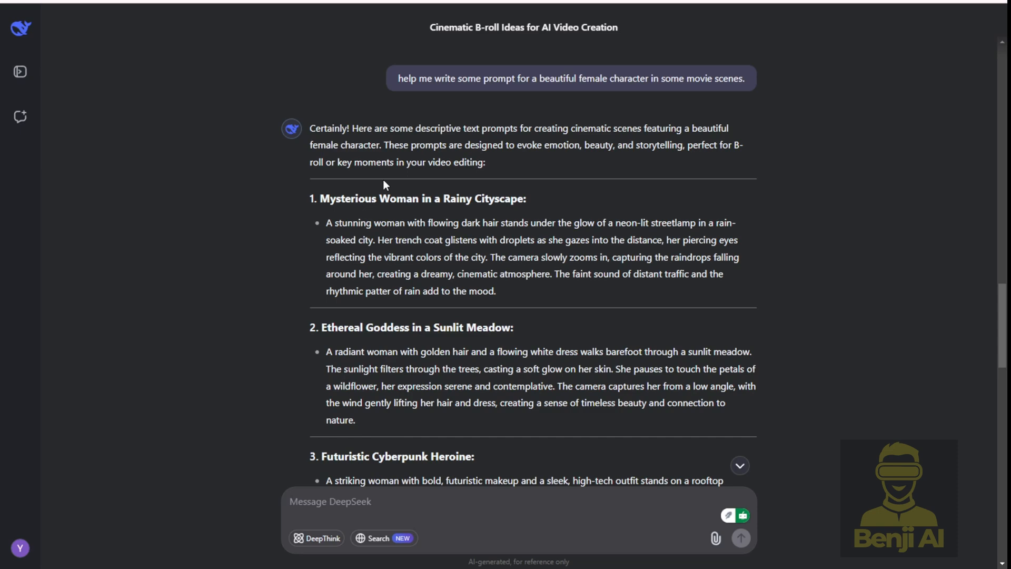
mouse_move(349, 180)
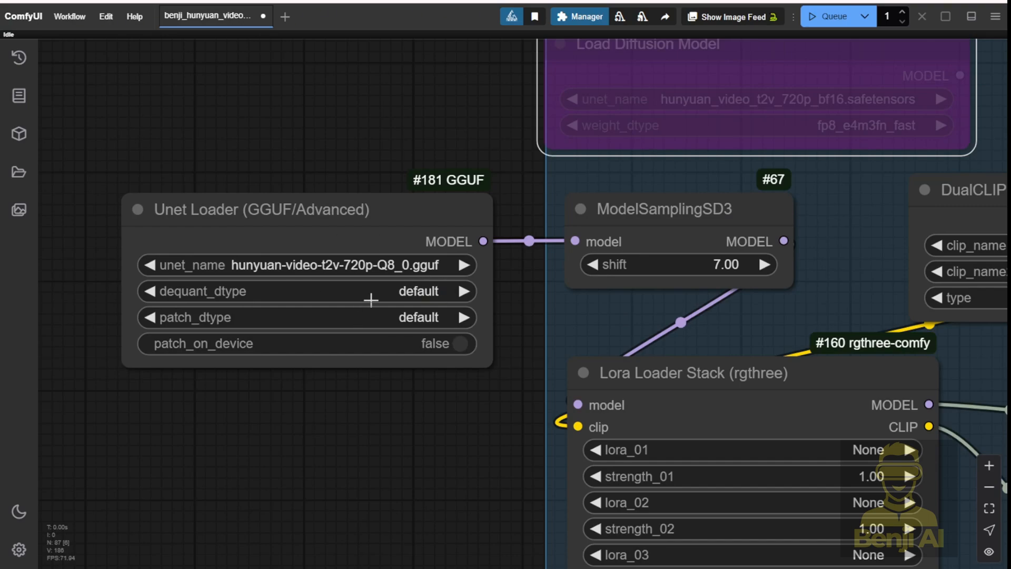
scroll(down, 3)
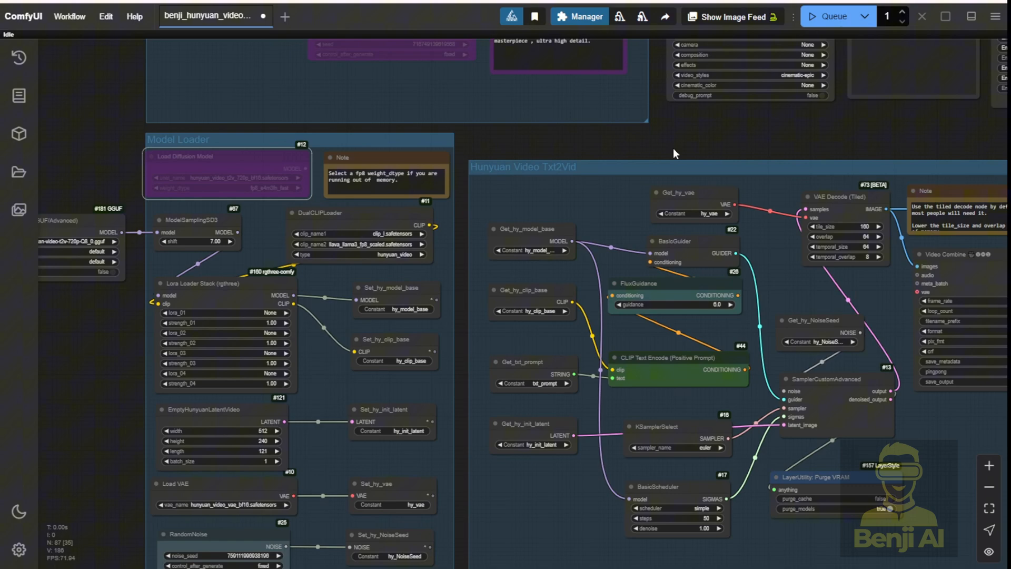
scroll(down, 3)
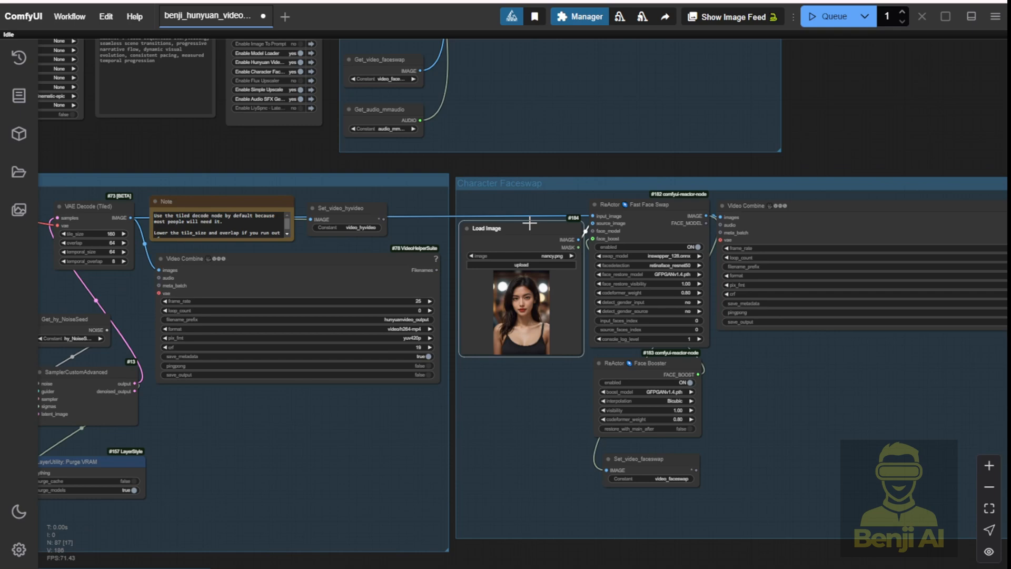
mouse_move(529, 222)
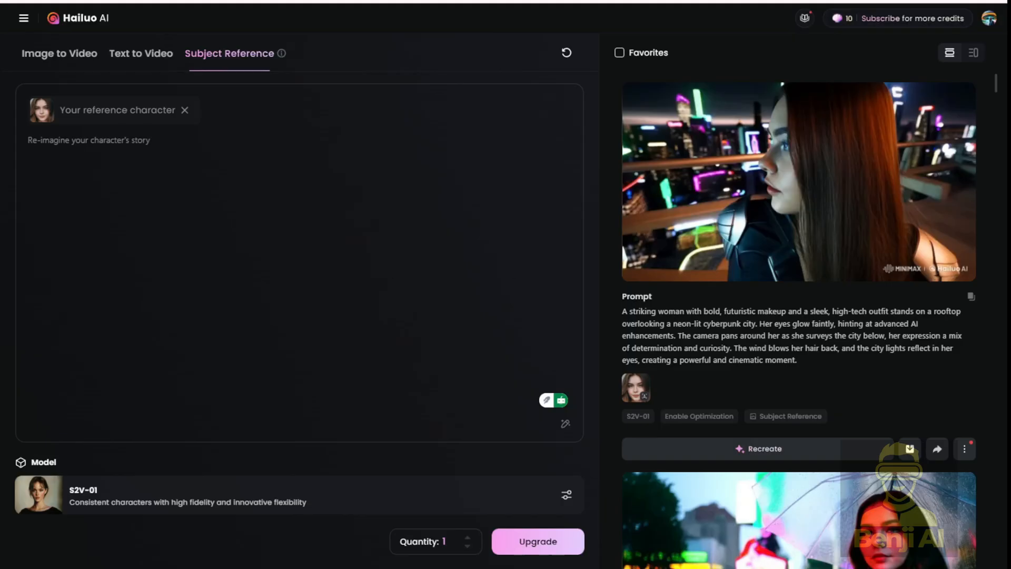
mouse_move(359, 164)
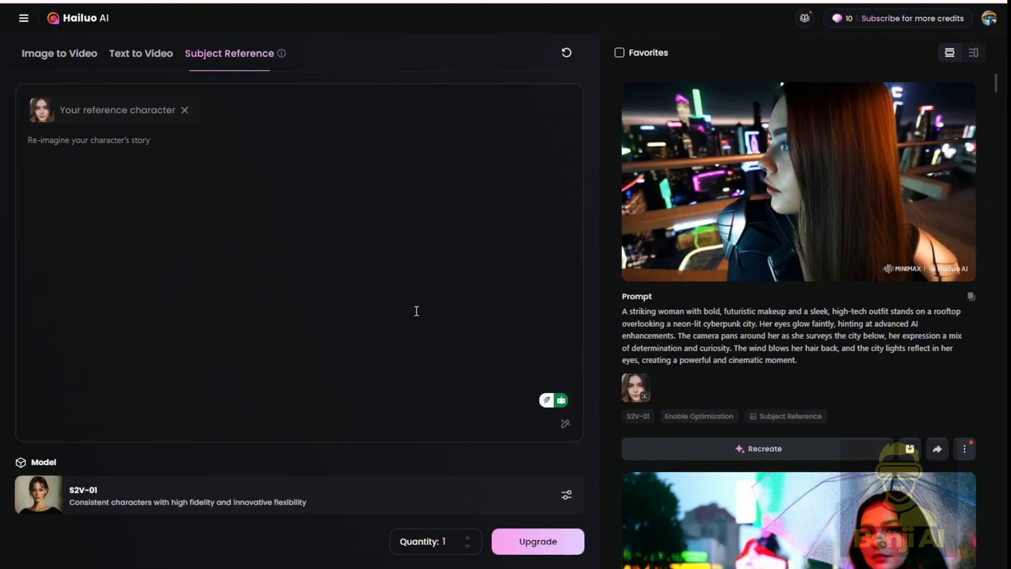
mouse_move(164, 136)
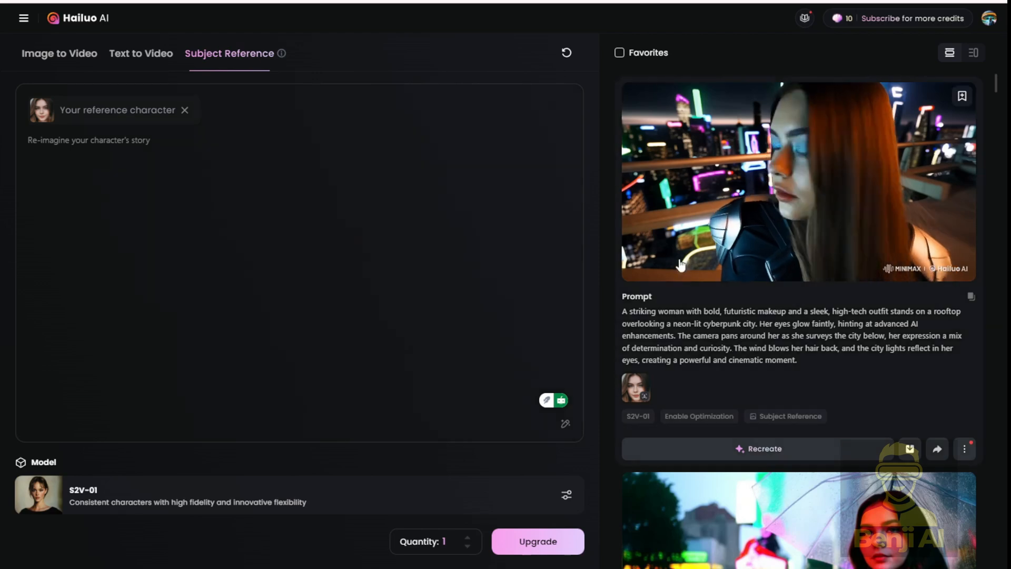
click(40, 110)
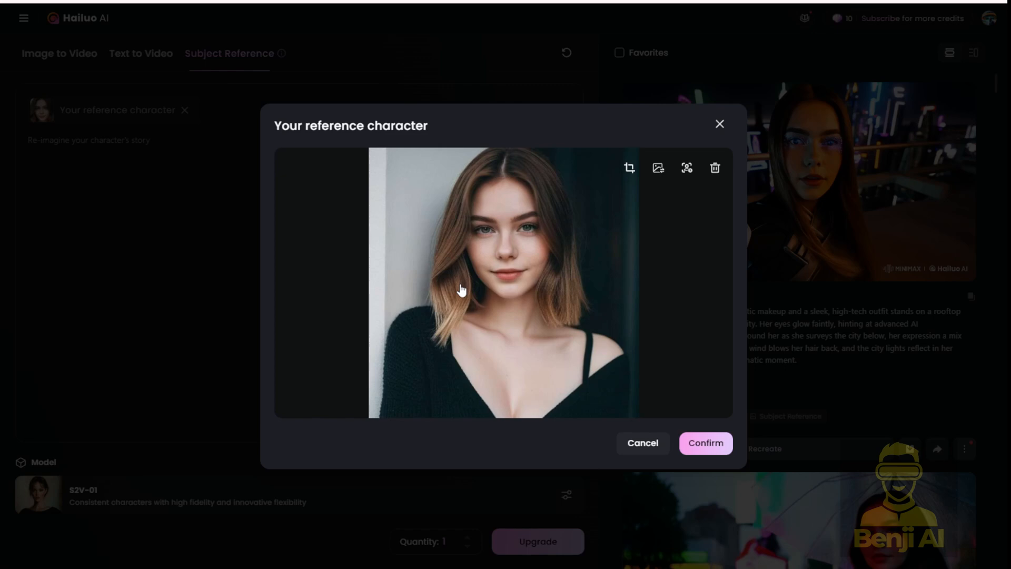
mouse_move(332, 363)
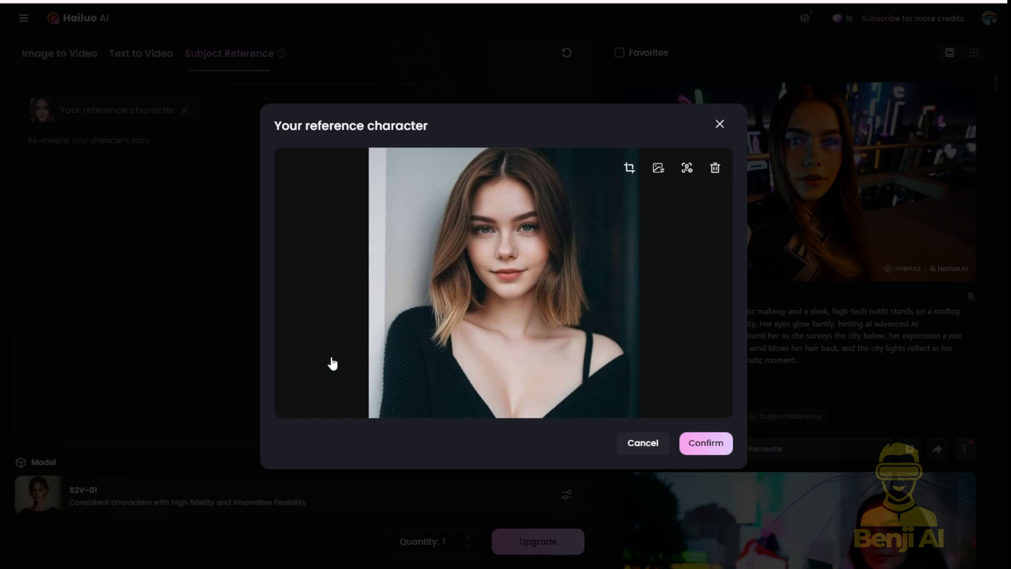
mouse_move(568, 200)
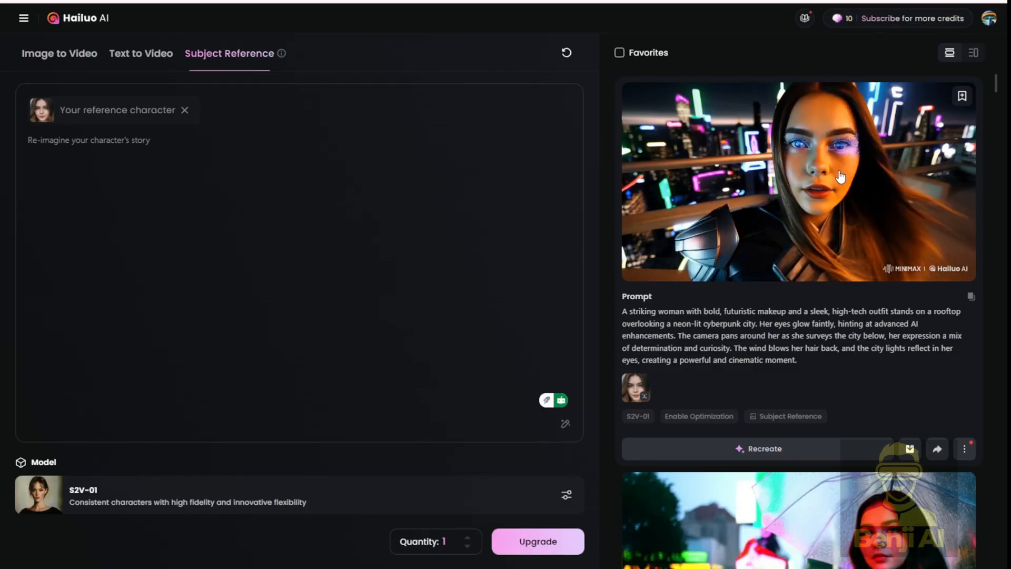
Step: View the rainy-street umbrella video, then switch to the neon rooftop cyberpunk video
click(798, 181)
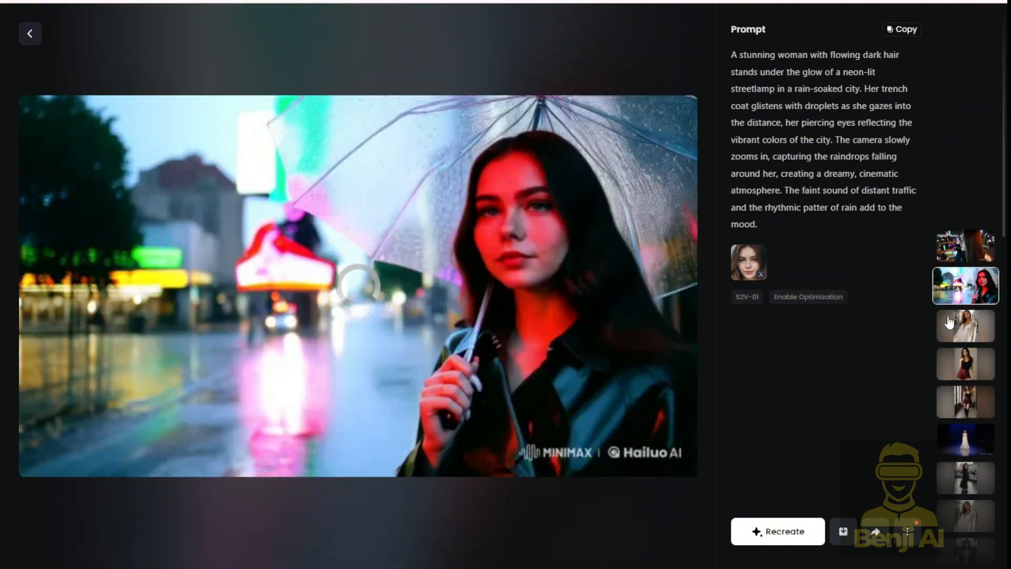
click(358, 284)
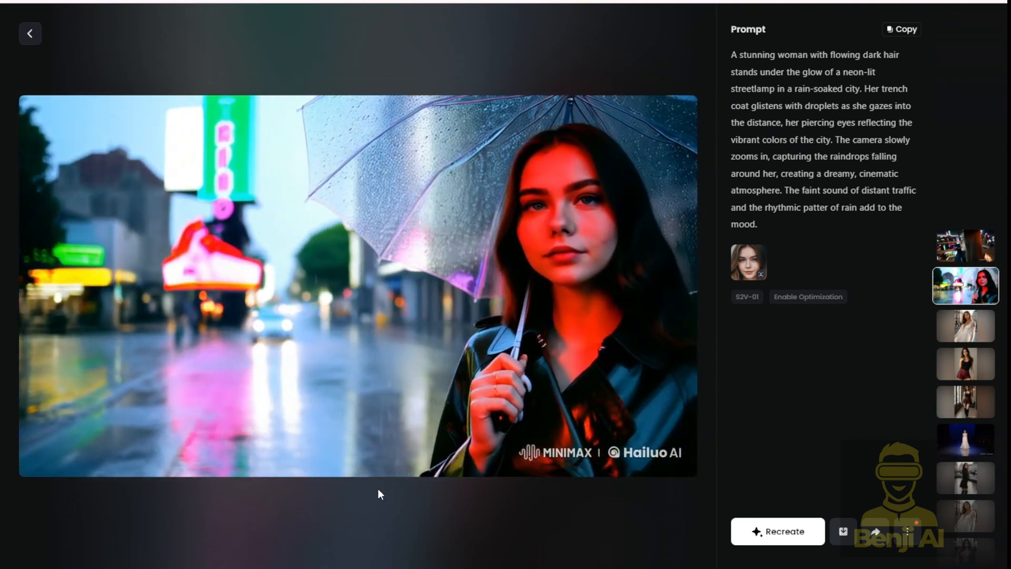
click(356, 284)
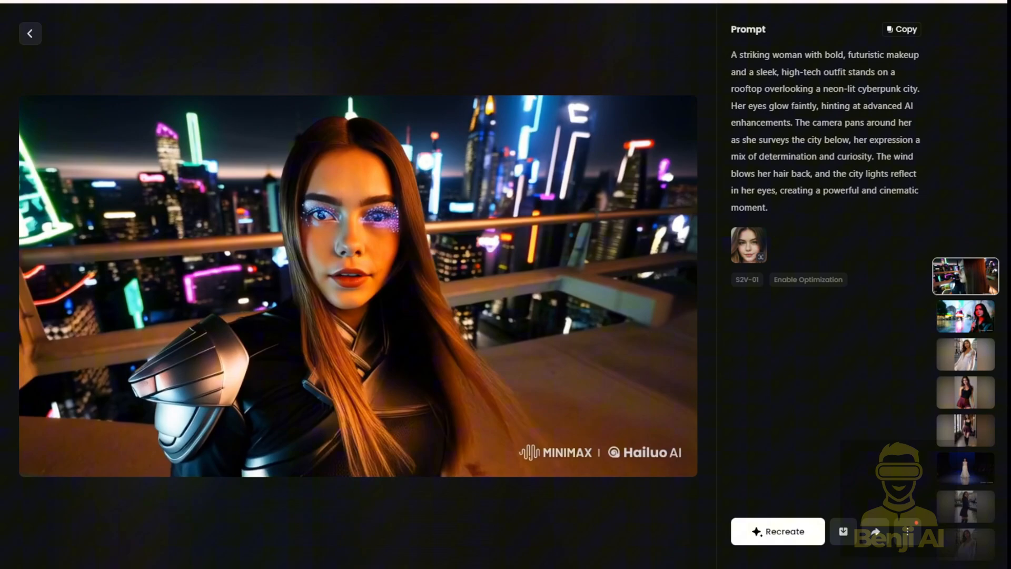
click(29, 33)
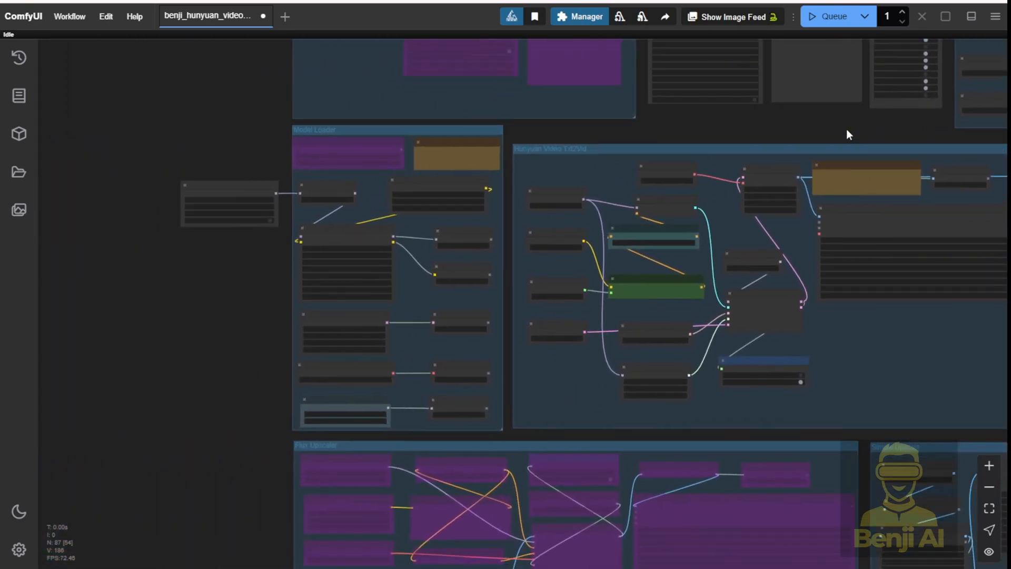
scroll(up, 3)
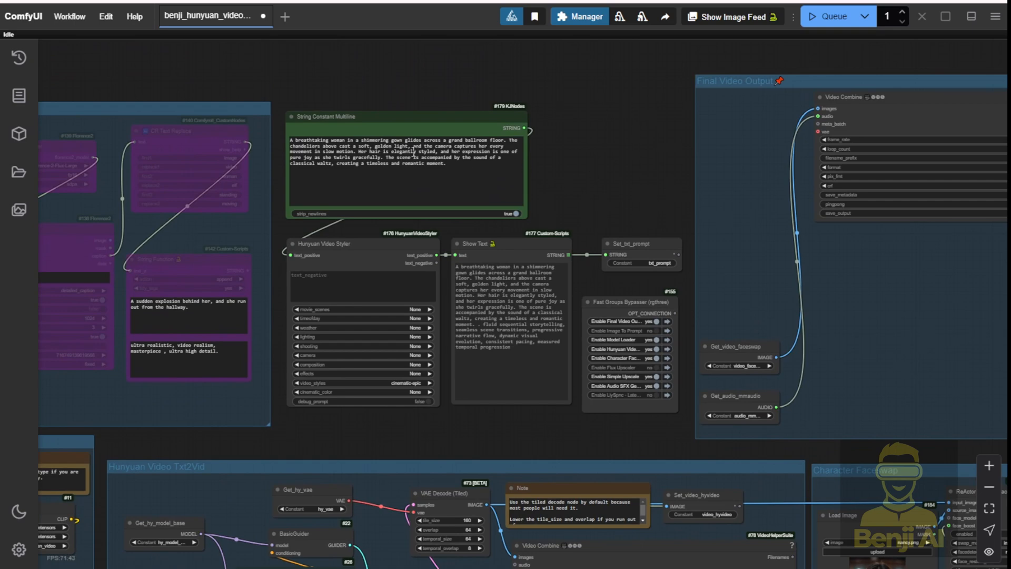
scroll(up, 3)
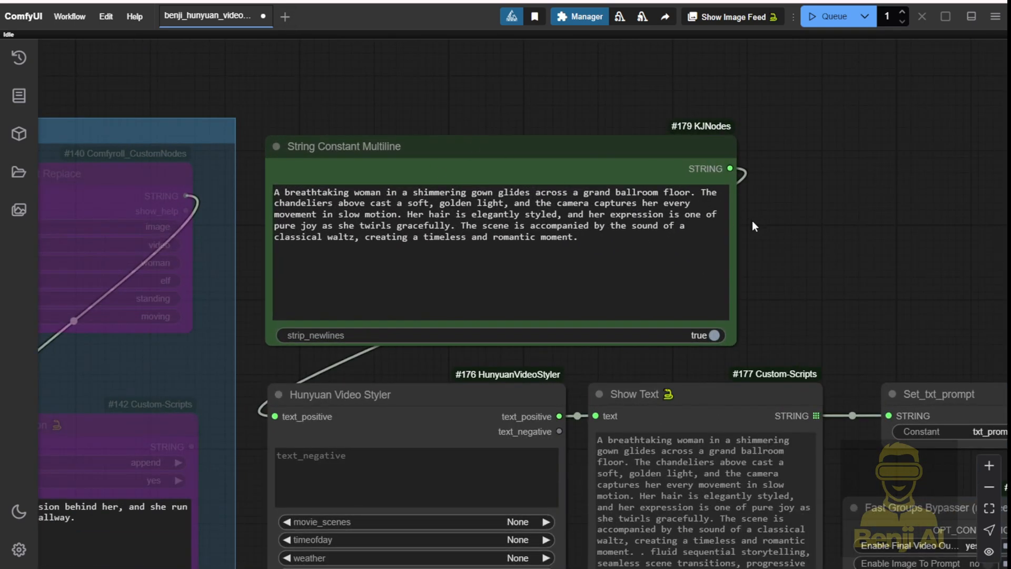
mouse_move(760, 254)
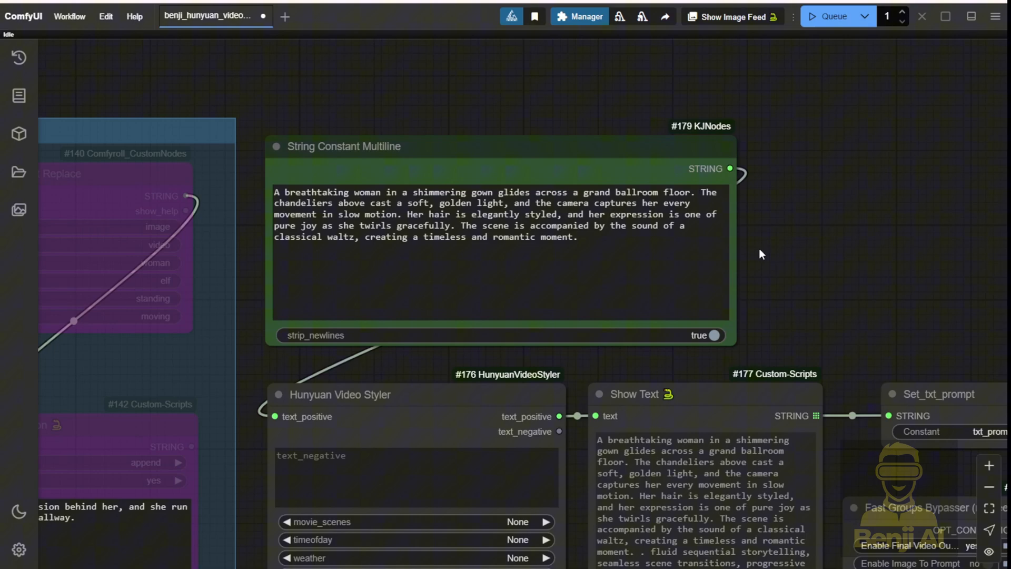
scroll(down, 3)
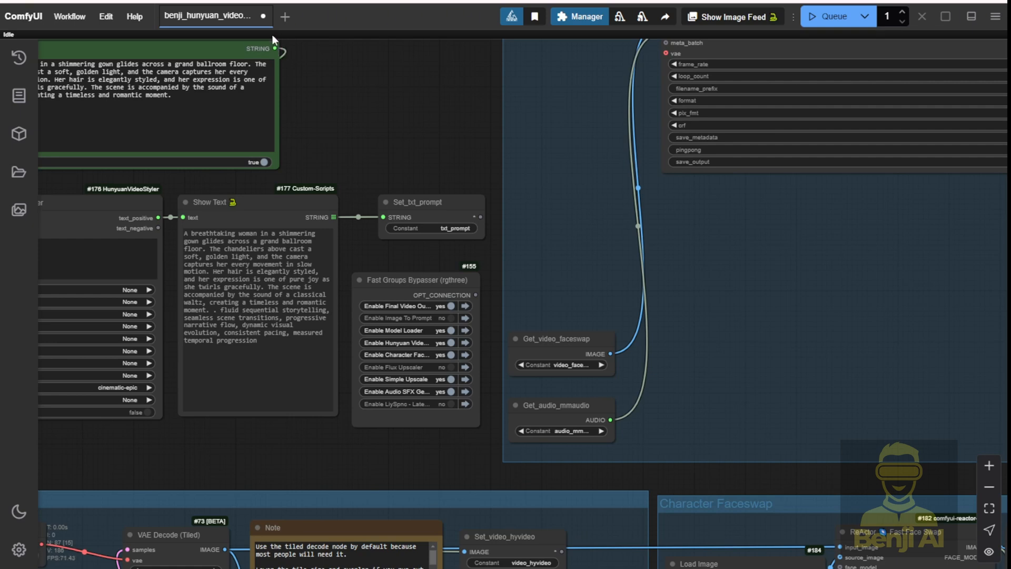
scroll(up, 3)
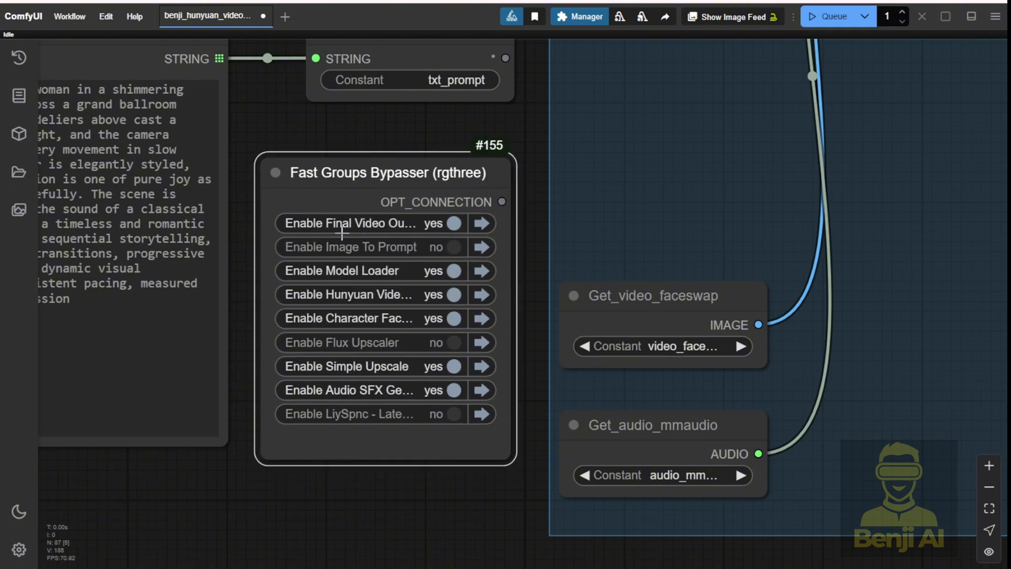
mouse_move(324, 278)
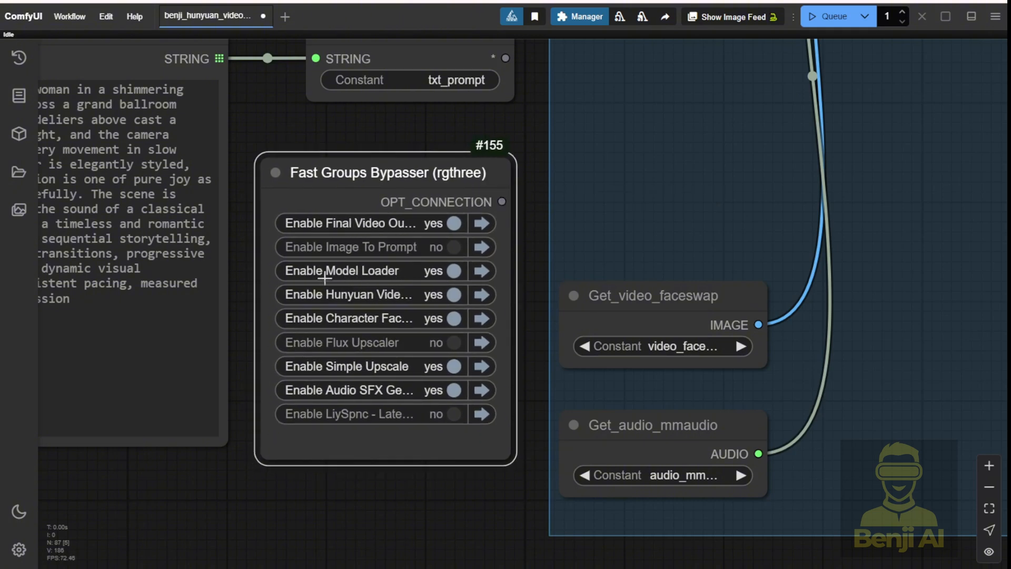
mouse_move(467, 376)
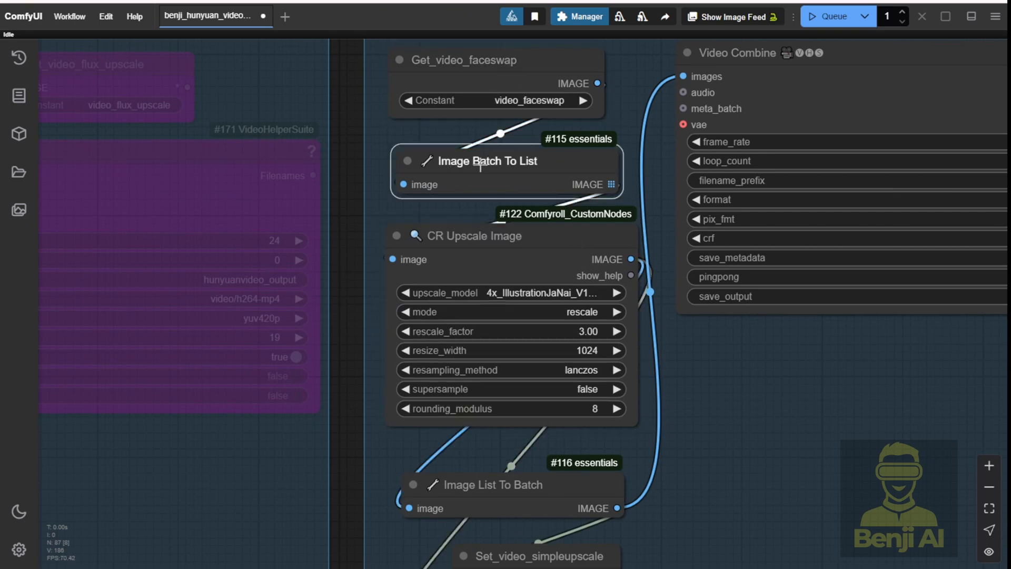
mouse_move(512, 283)
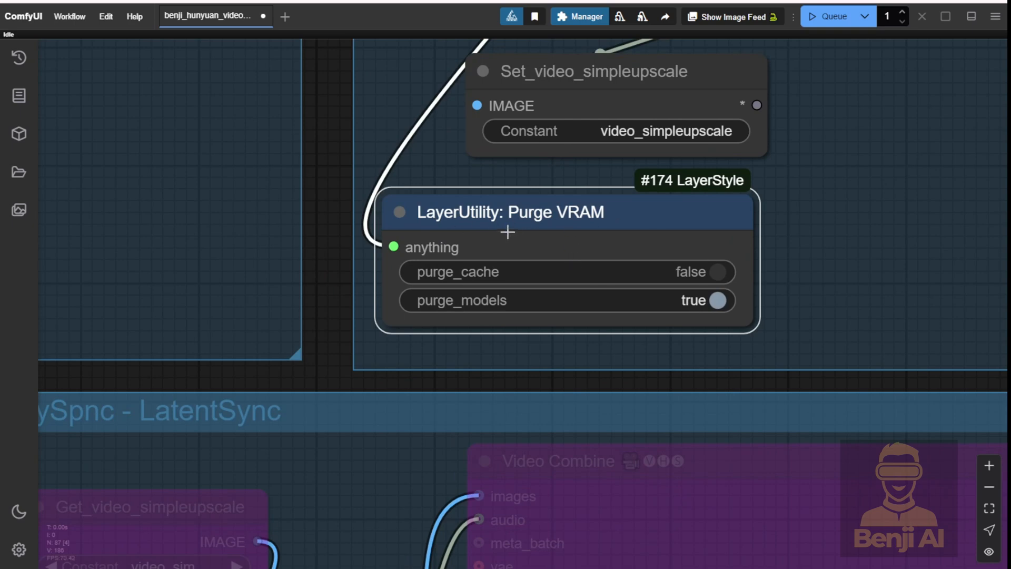
mouse_move(527, 220)
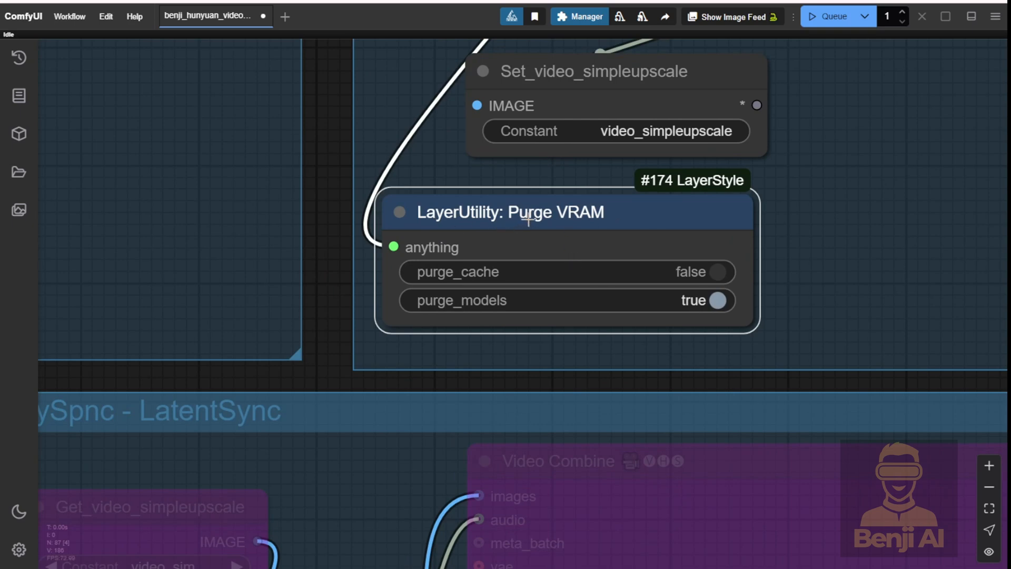
mouse_move(428, 305)
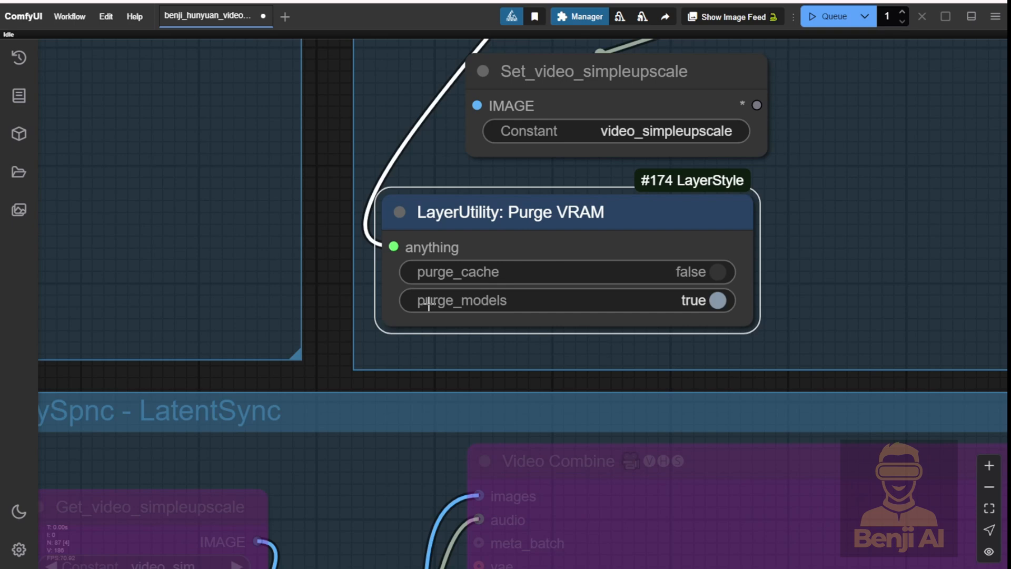
mouse_move(466, 294)
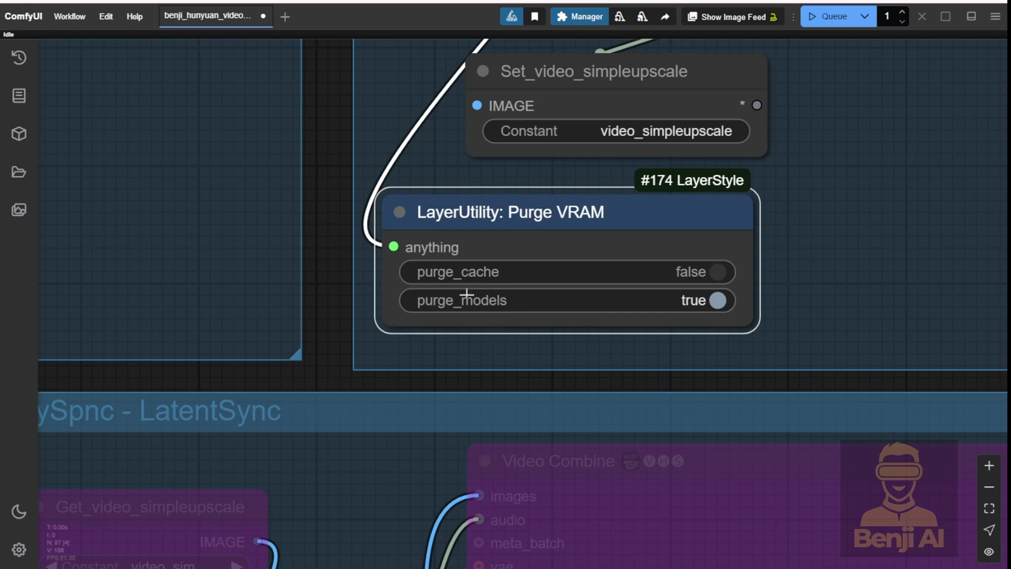
mouse_move(376, 370)
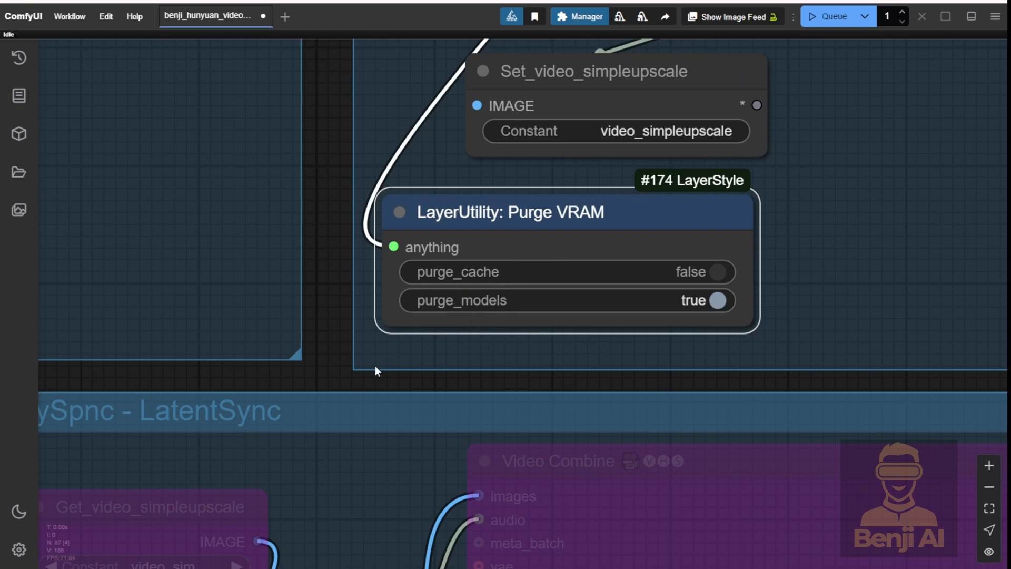
mouse_move(181, 84)
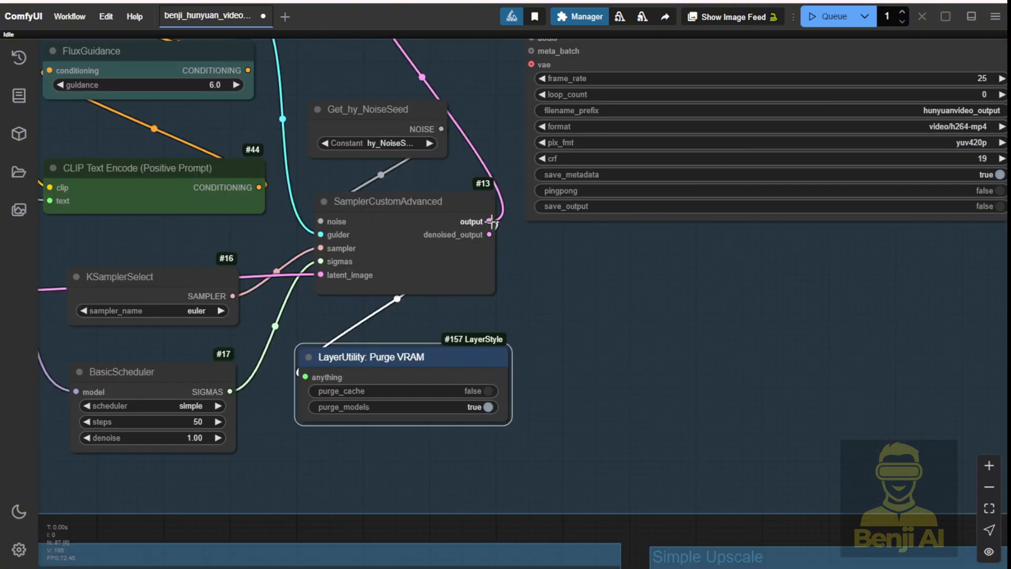
mouse_move(519, 255)
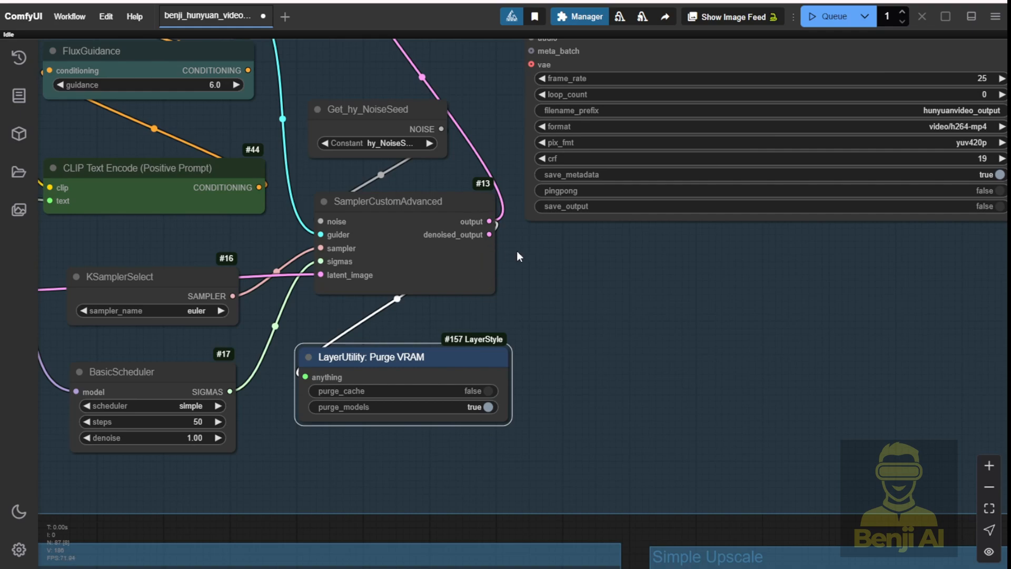
mouse_move(506, 290)
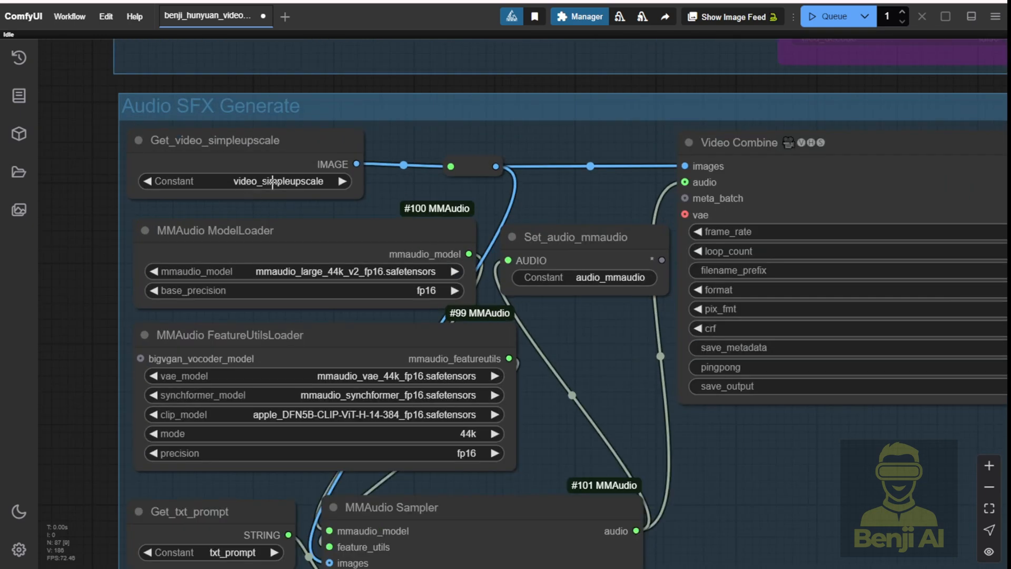
mouse_move(293, 143)
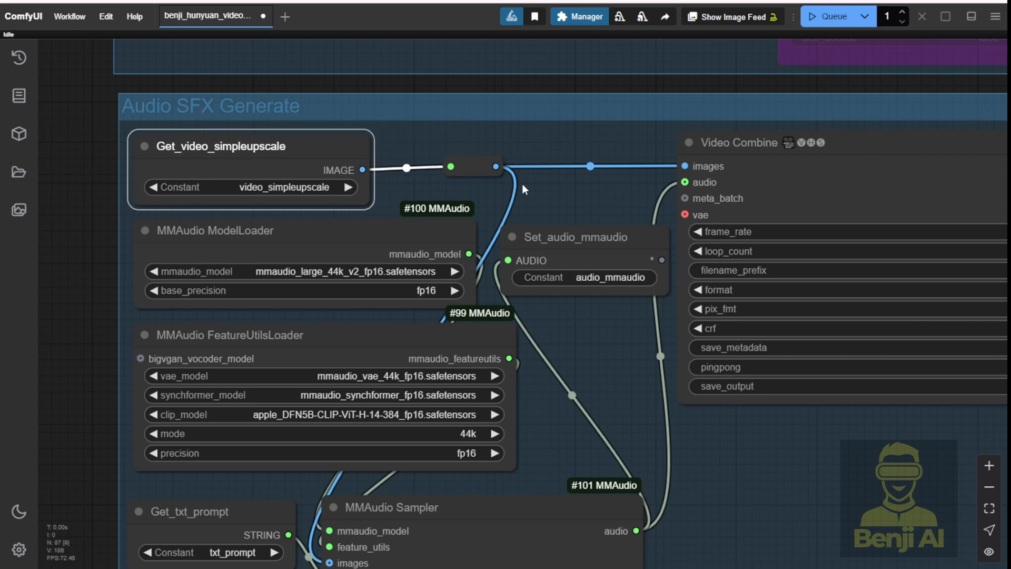
mouse_move(538, 462)
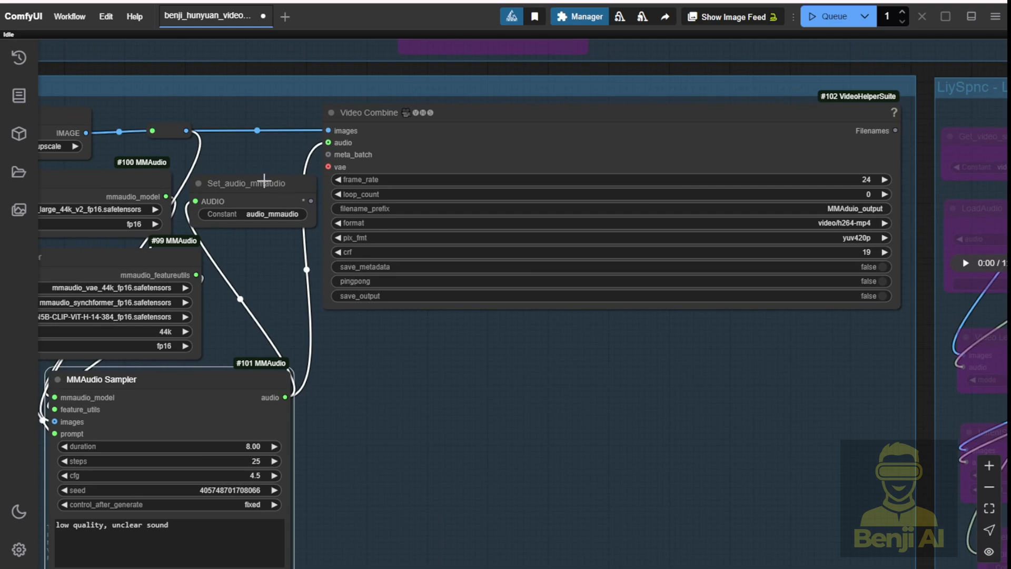
scroll(up, 3)
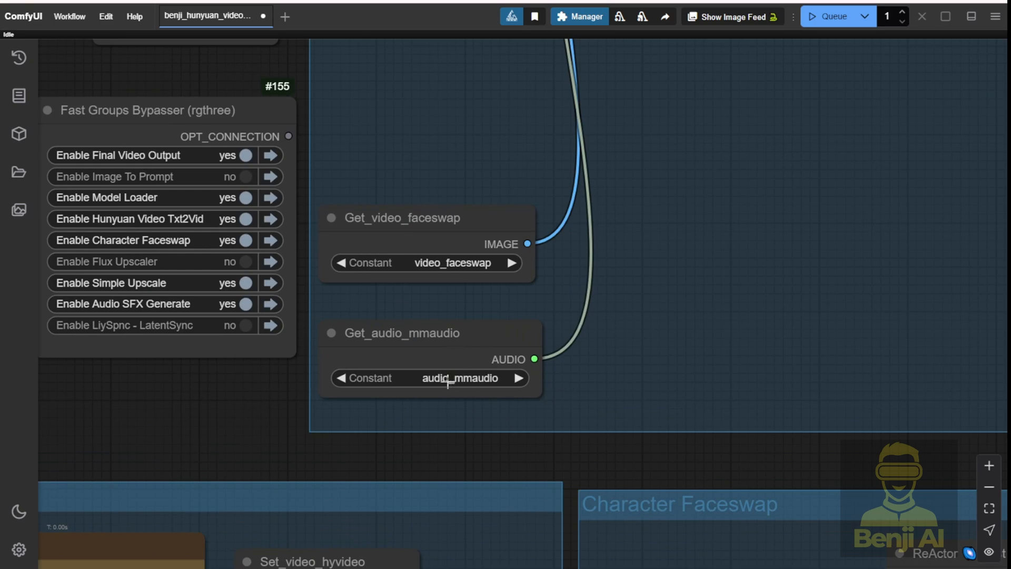
mouse_move(491, 379)
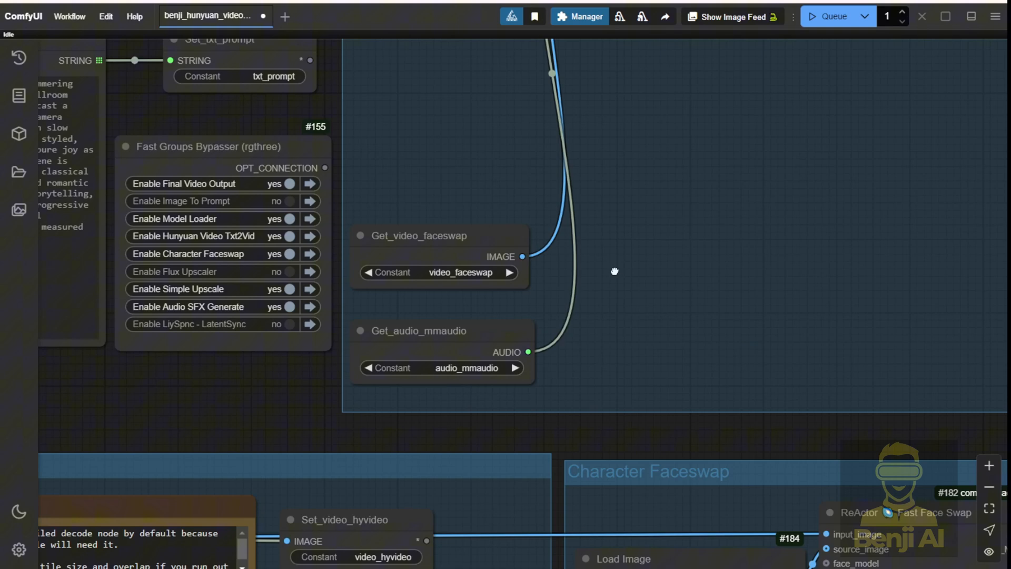
mouse_move(525, 255)
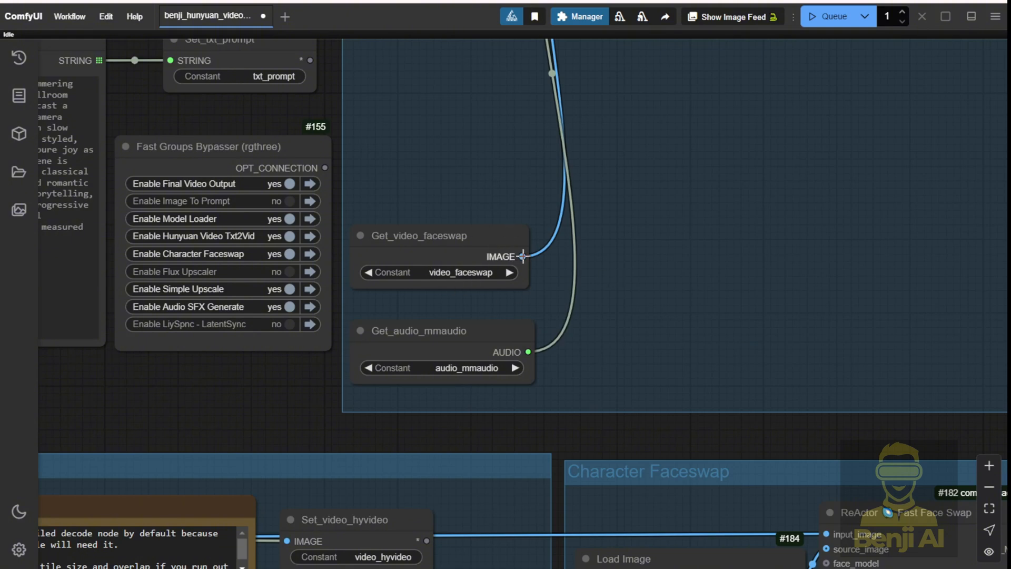
Step: Switch the Final Video Output Get node from video_faceswap to video_simpleupscale
scroll(down, 3)
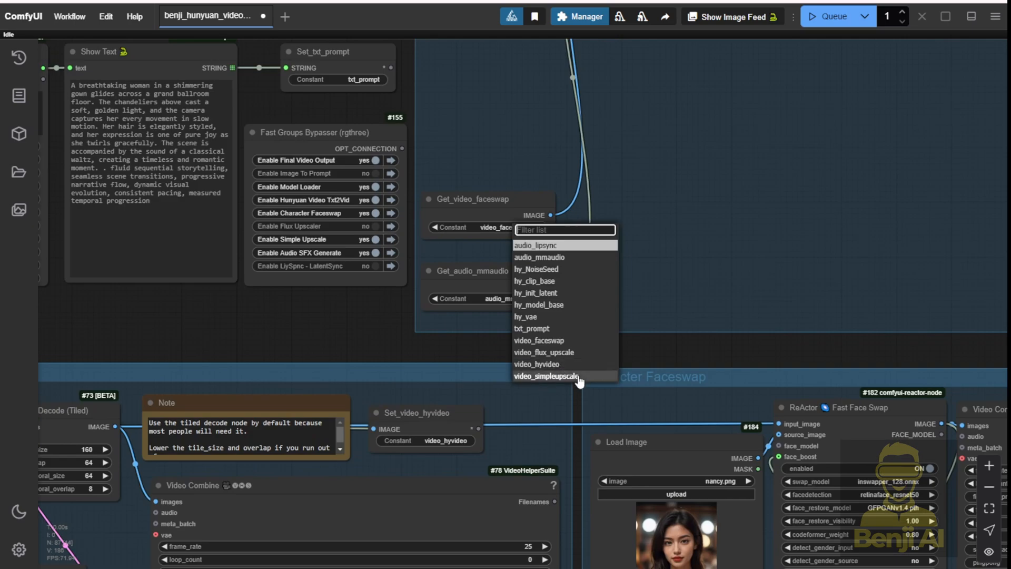
click(539, 375)
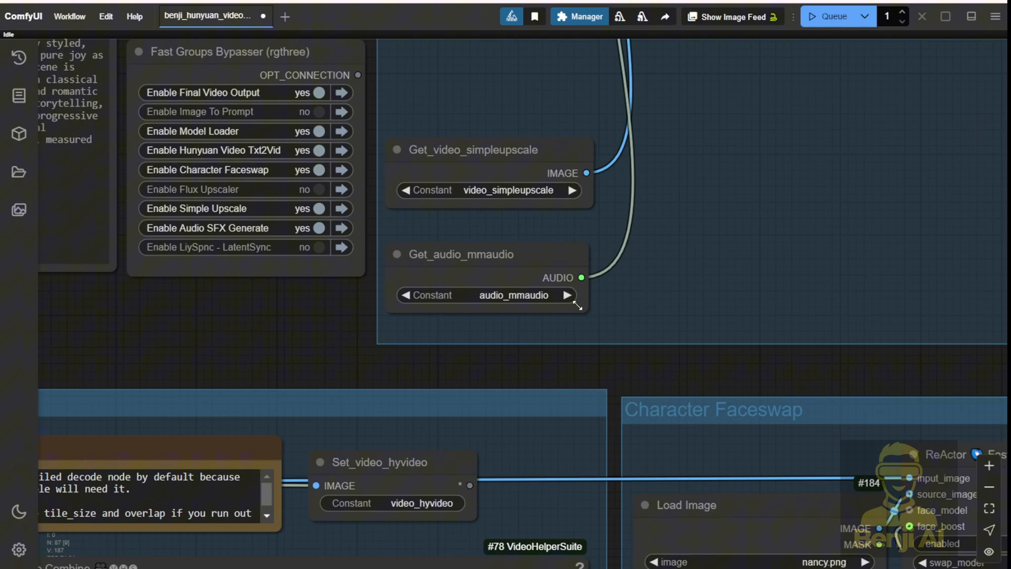
scroll(down, 3)
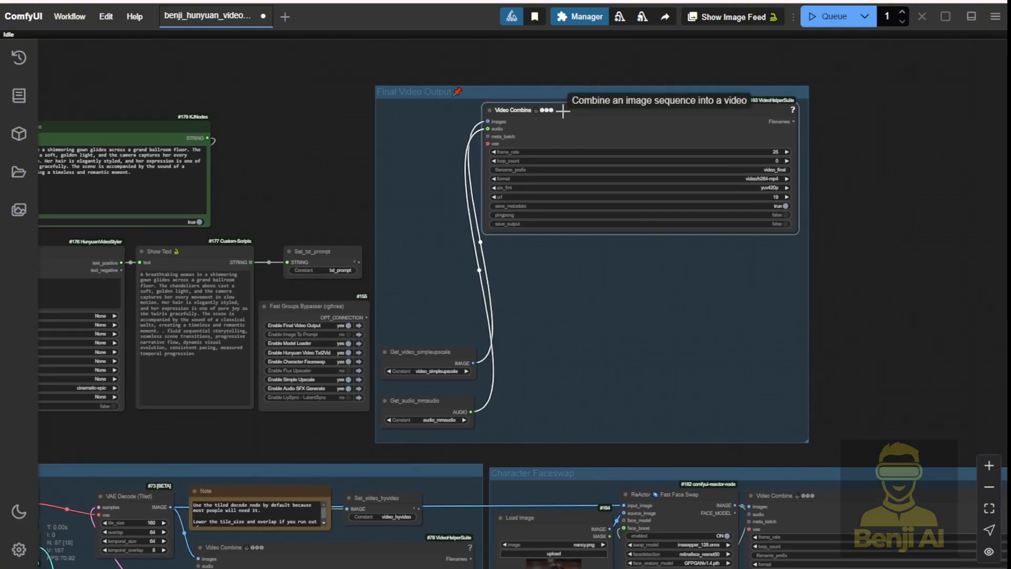
scroll(up, 3)
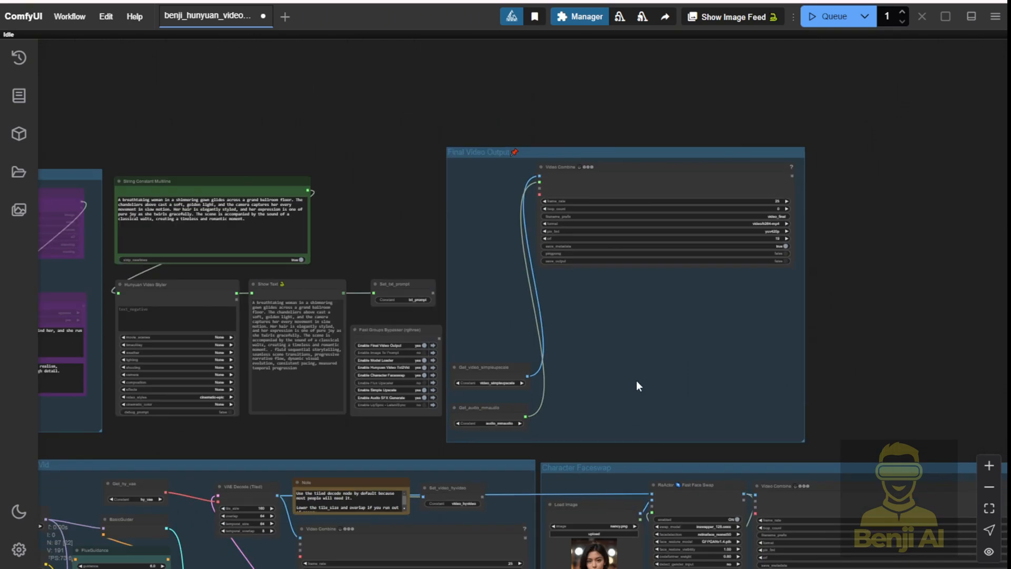
scroll(down, 3)
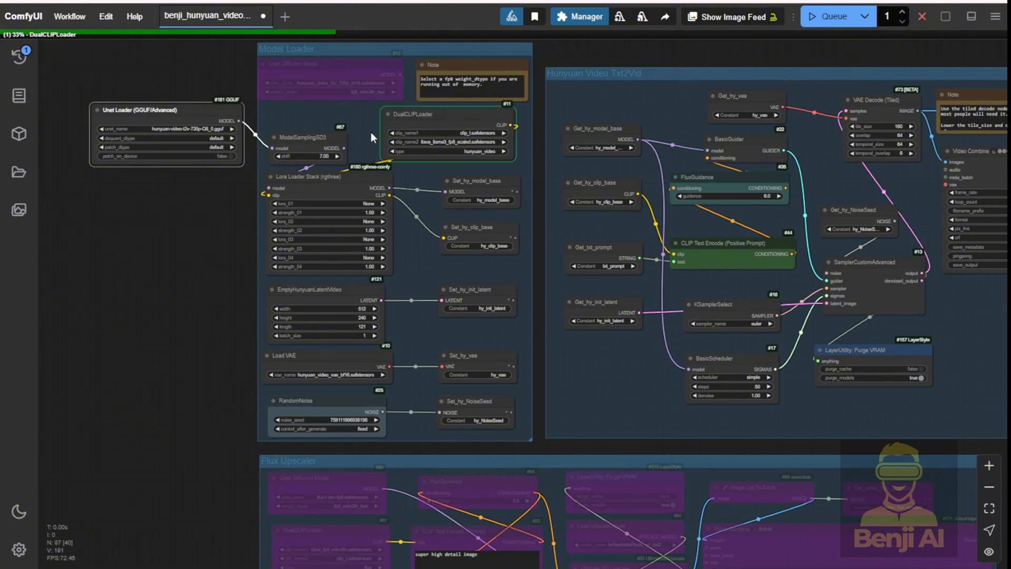
Step: Zoom in on the DualCLIPLoader node while the queued workflow generates
scroll(up, 3)
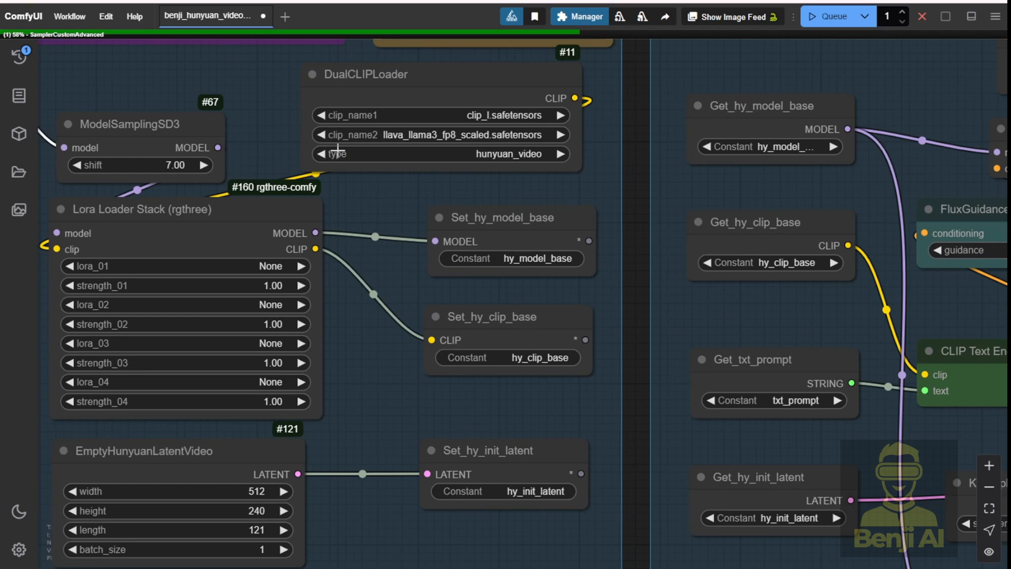
mouse_move(456, 127)
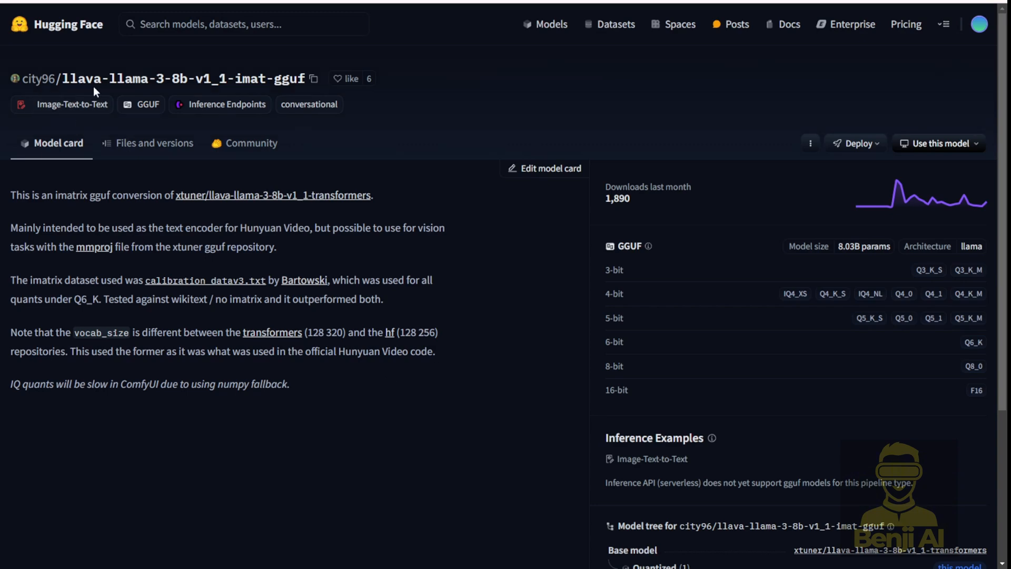
mouse_move(308, 75)
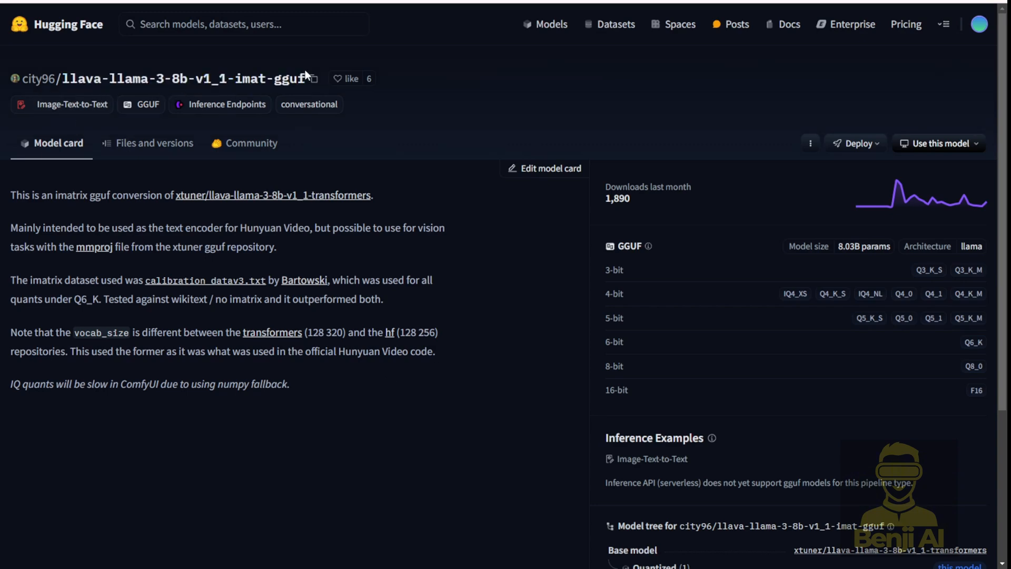
mouse_move(100, 136)
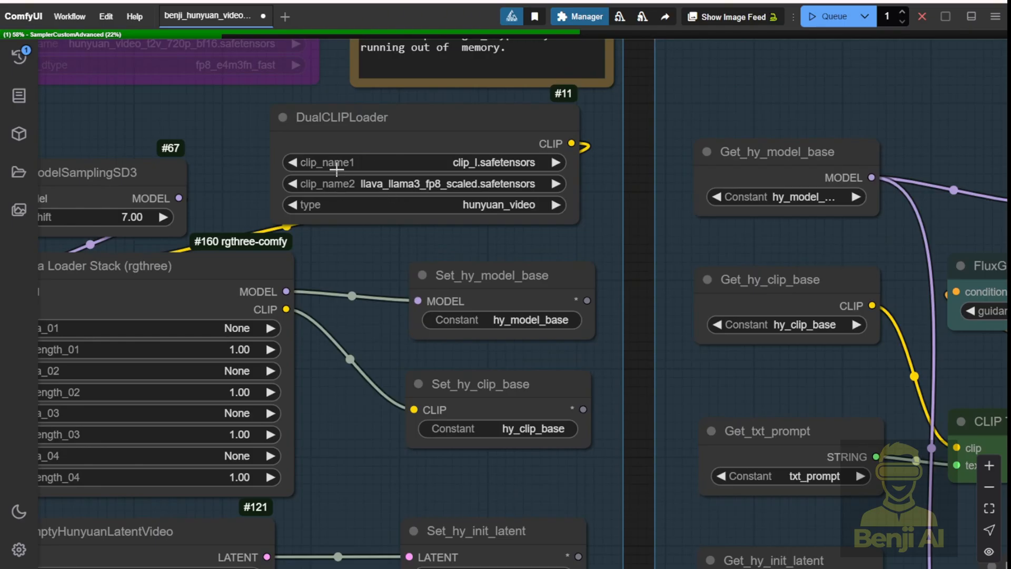
mouse_move(353, 178)
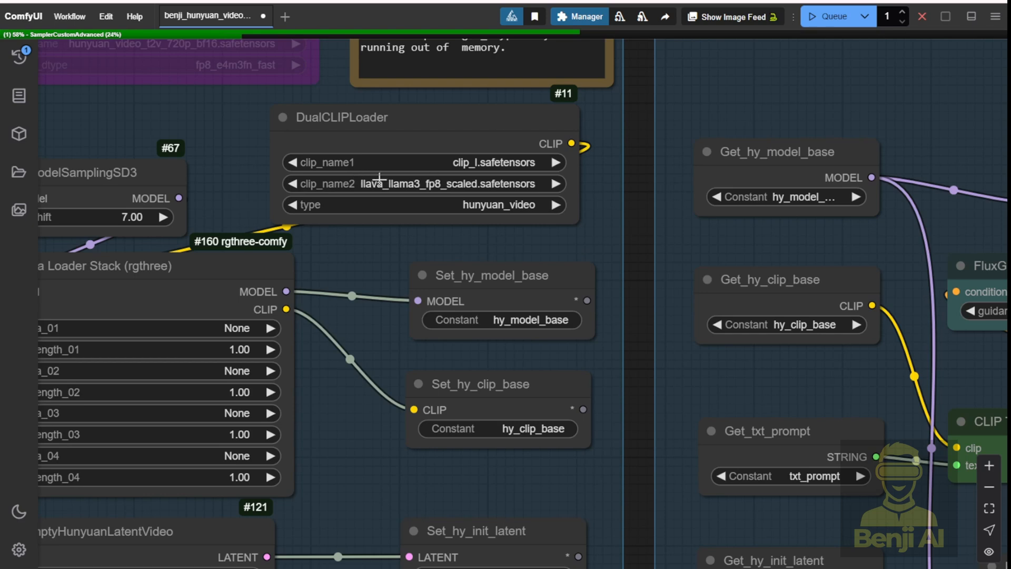
mouse_move(421, 189)
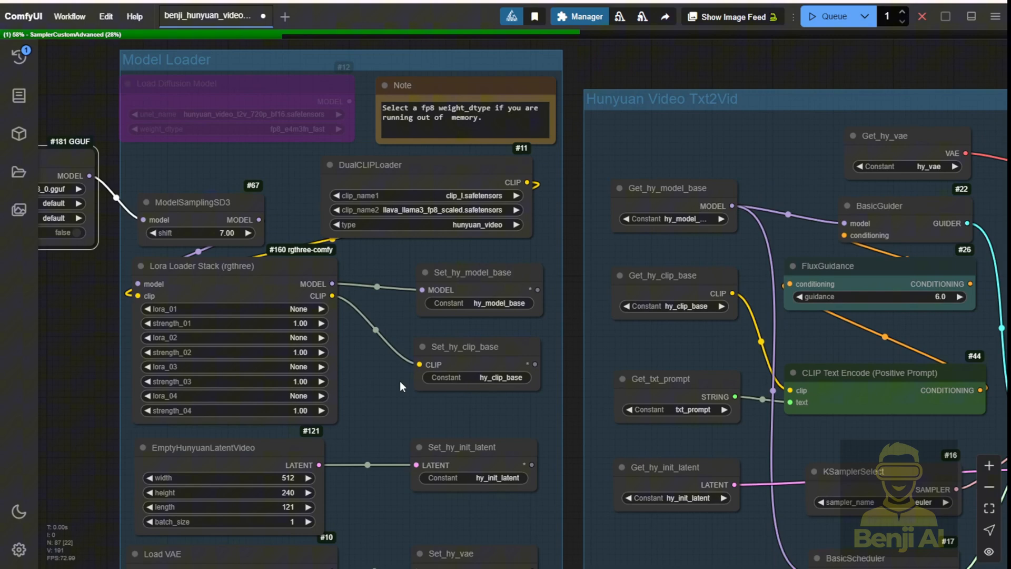
scroll(down, 3)
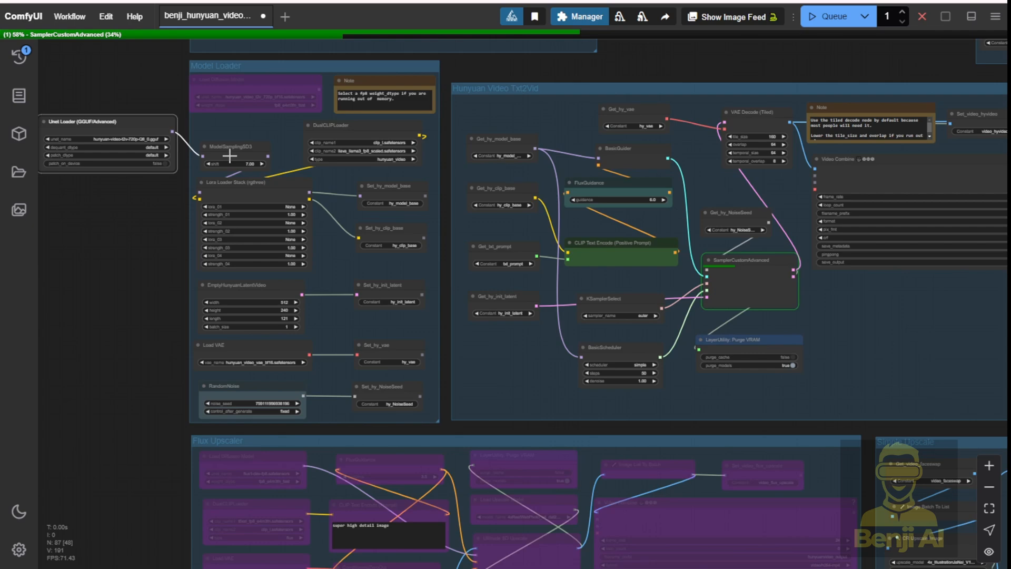
mouse_move(106, 367)
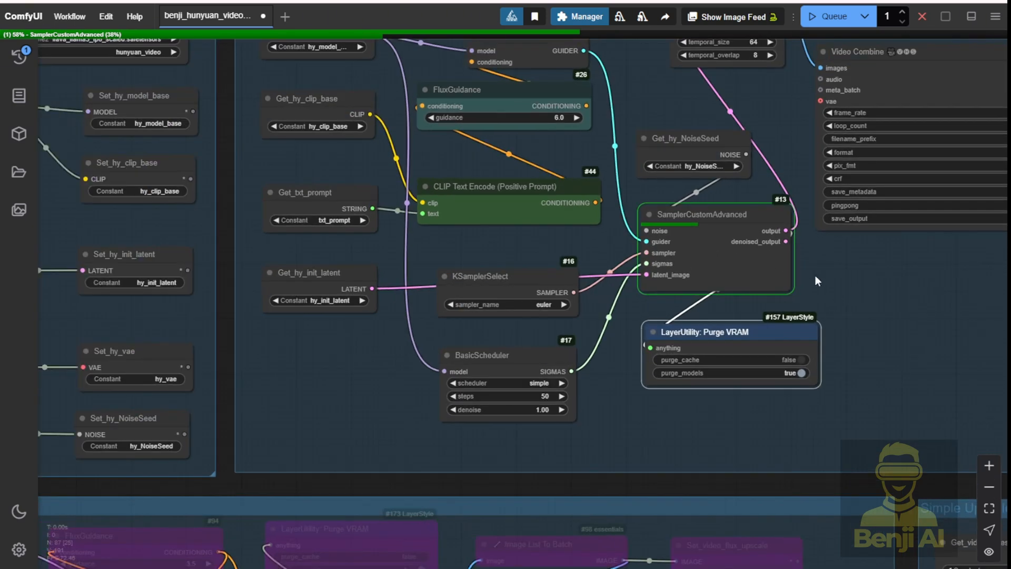
mouse_move(794, 291)
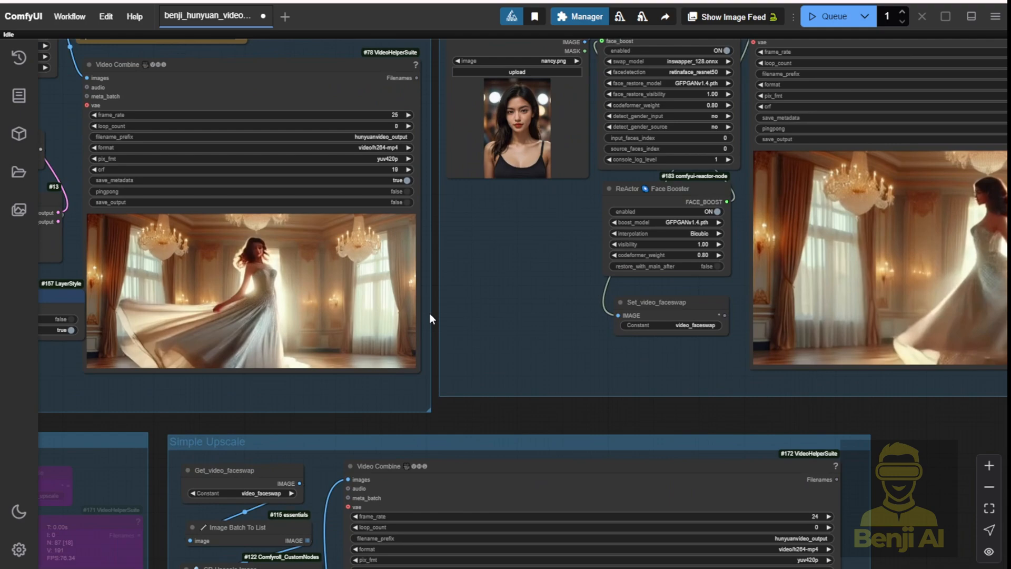
mouse_move(359, 284)
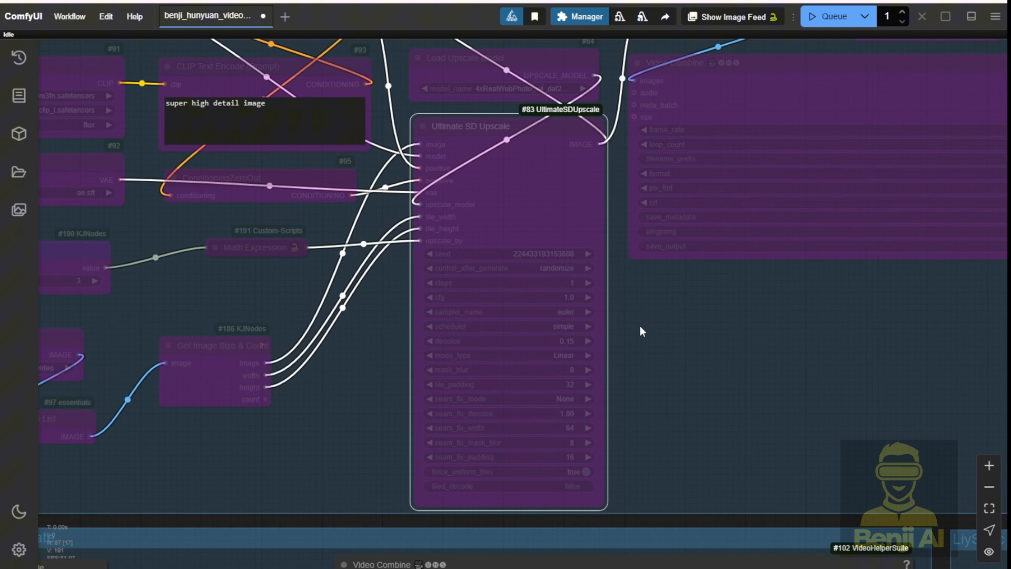
mouse_move(533, 294)
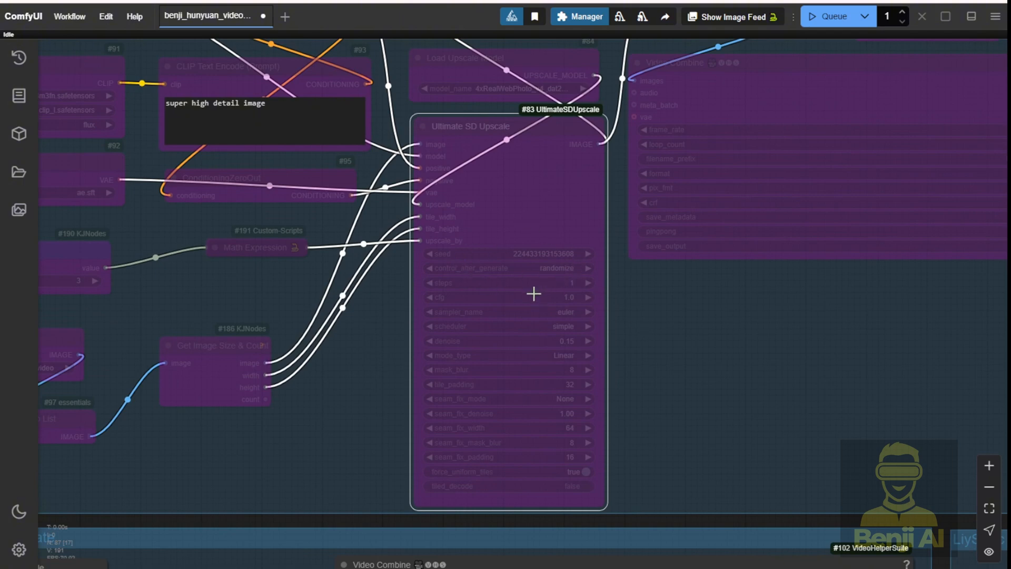
mouse_move(511, 338)
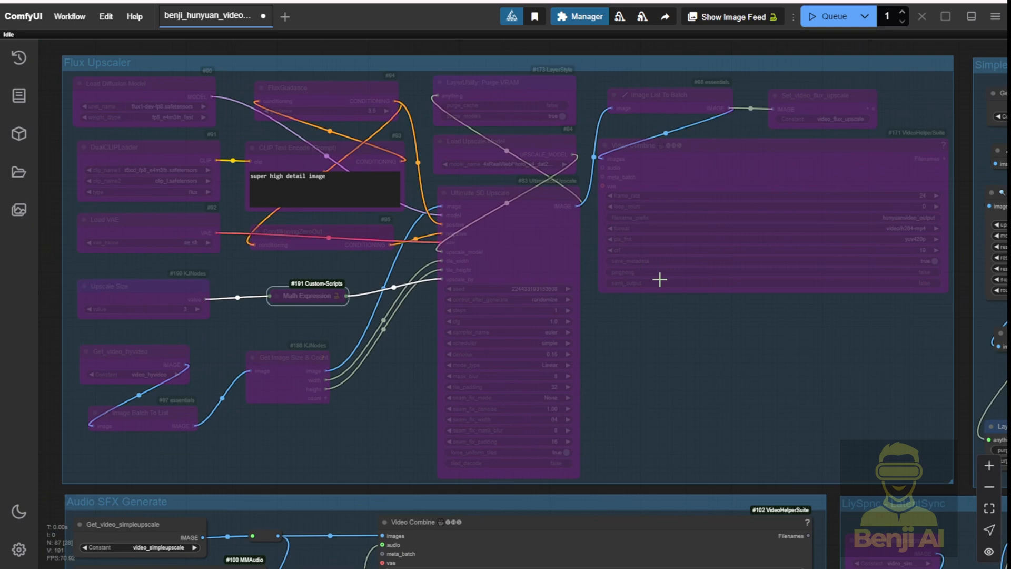
mouse_move(497, 298)
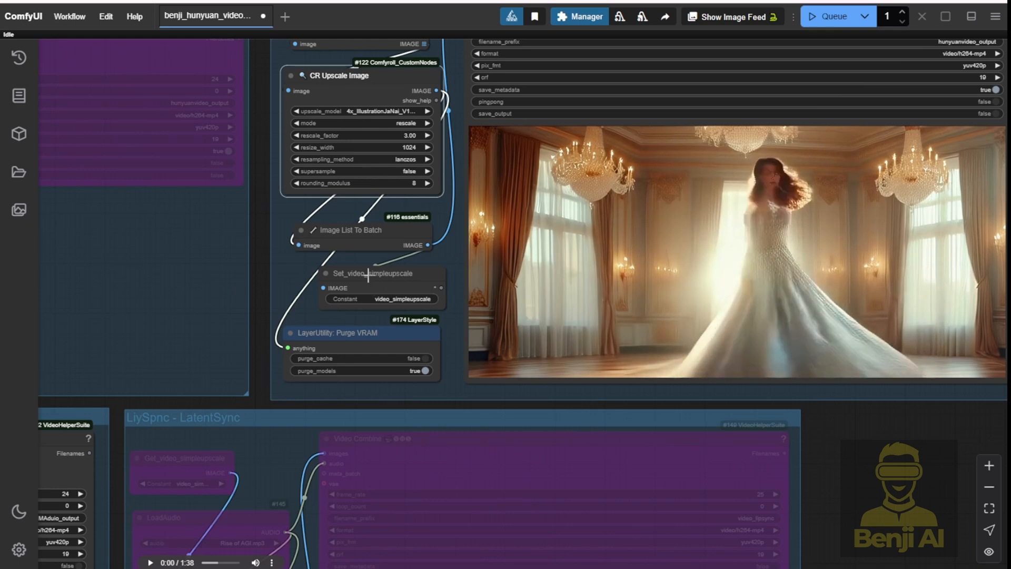
scroll(down, 3)
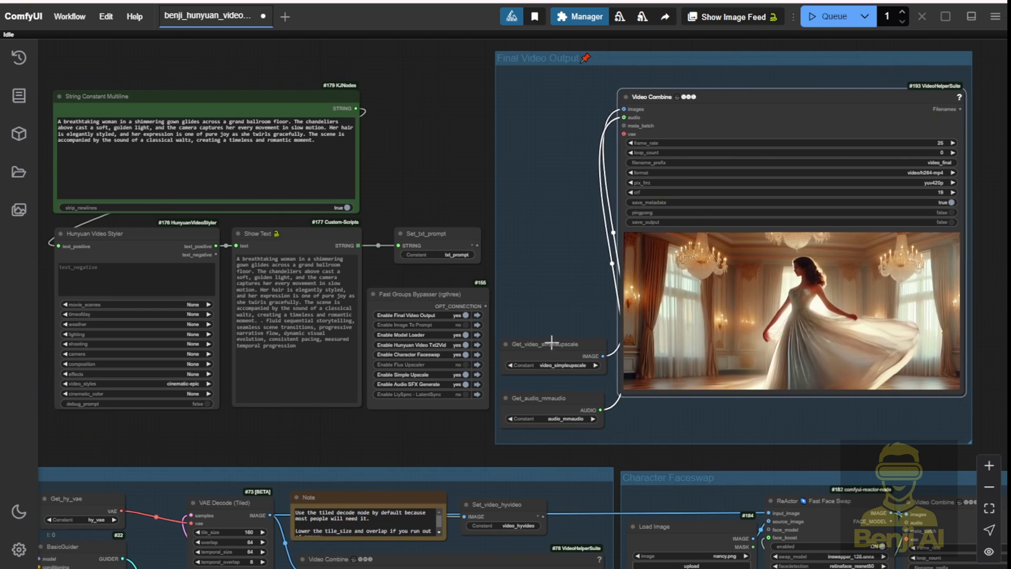
mouse_move(551, 363)
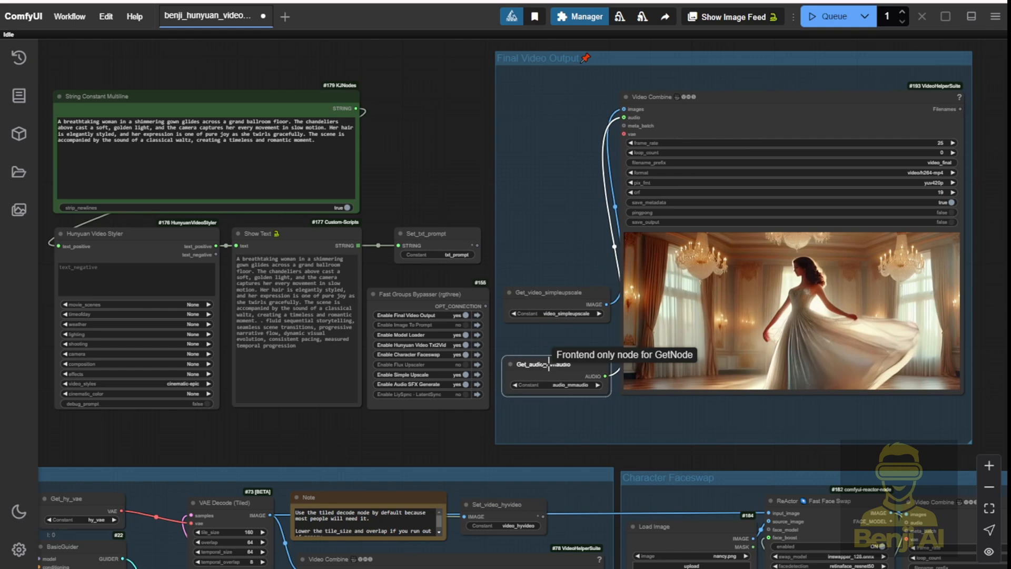
mouse_move(563, 241)
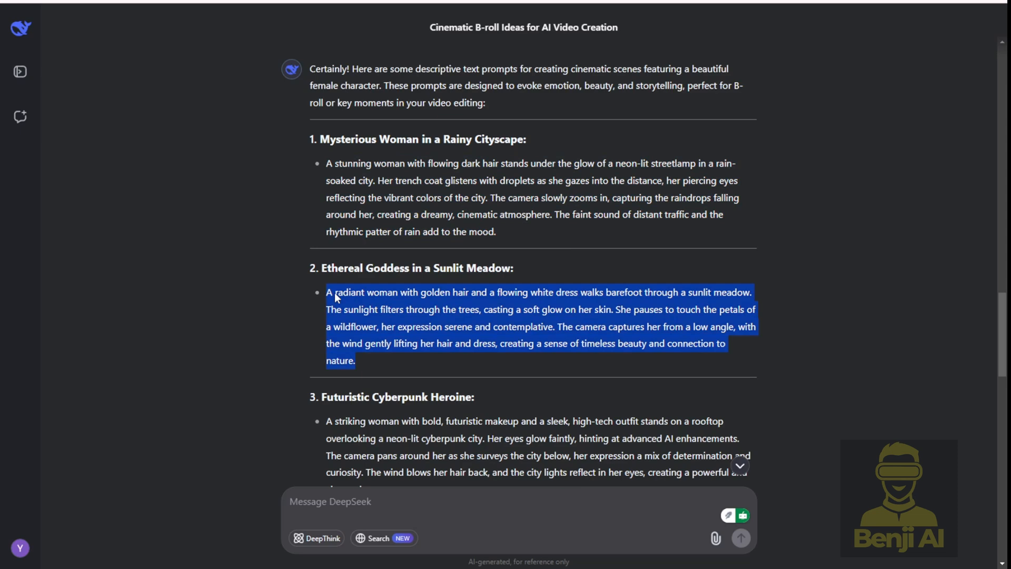
mouse_move(476, 274)
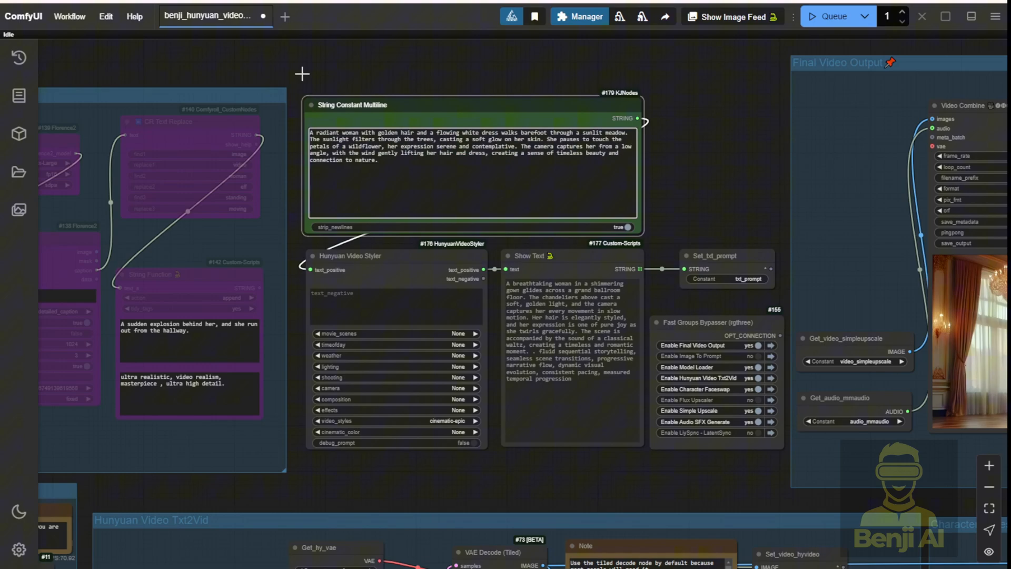
Step: Queue the golden-haired woman in a sunlit meadow prompt and open the Video Combine node
click(833, 17)
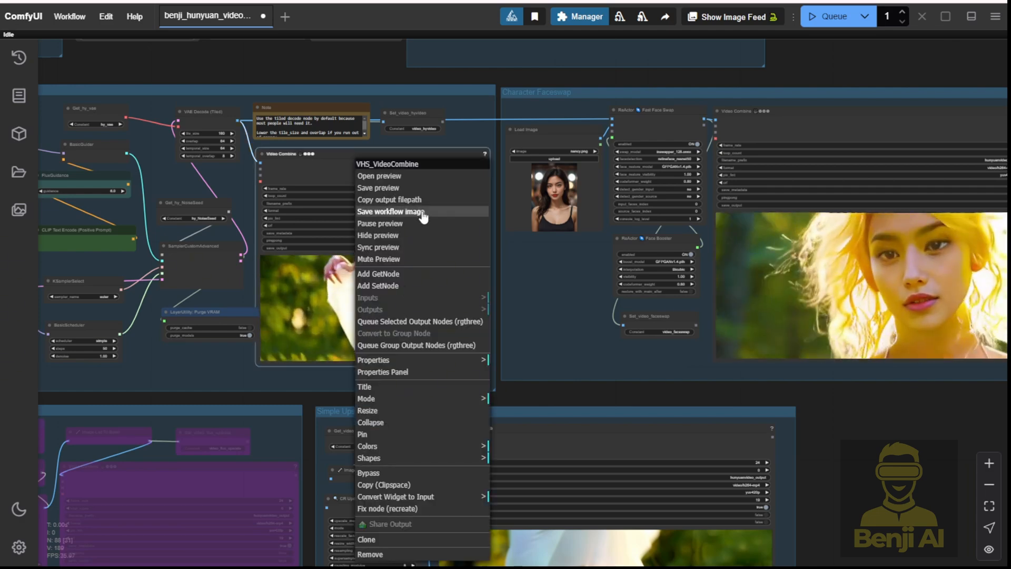
click(379, 223)
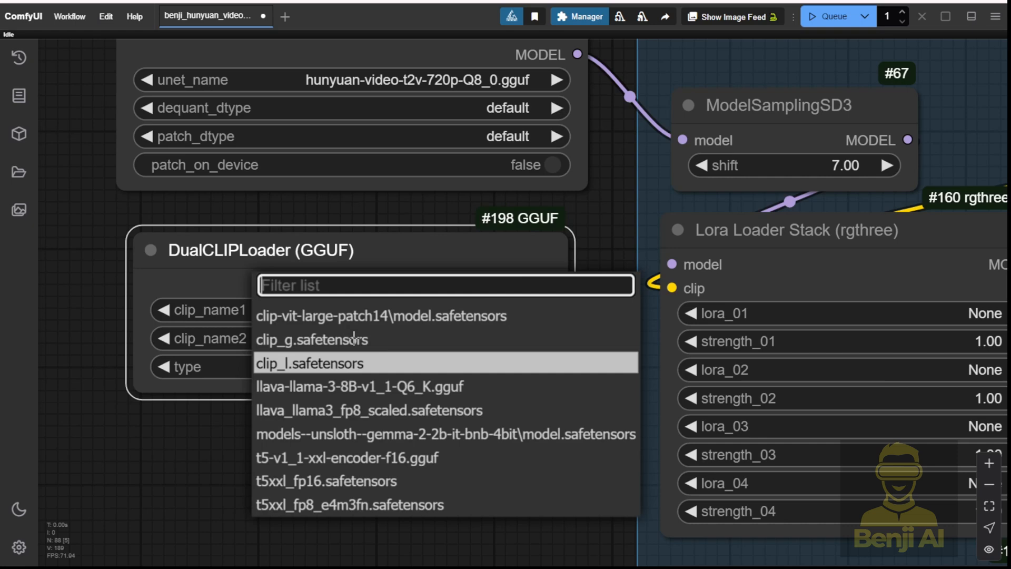
mouse_move(378, 386)
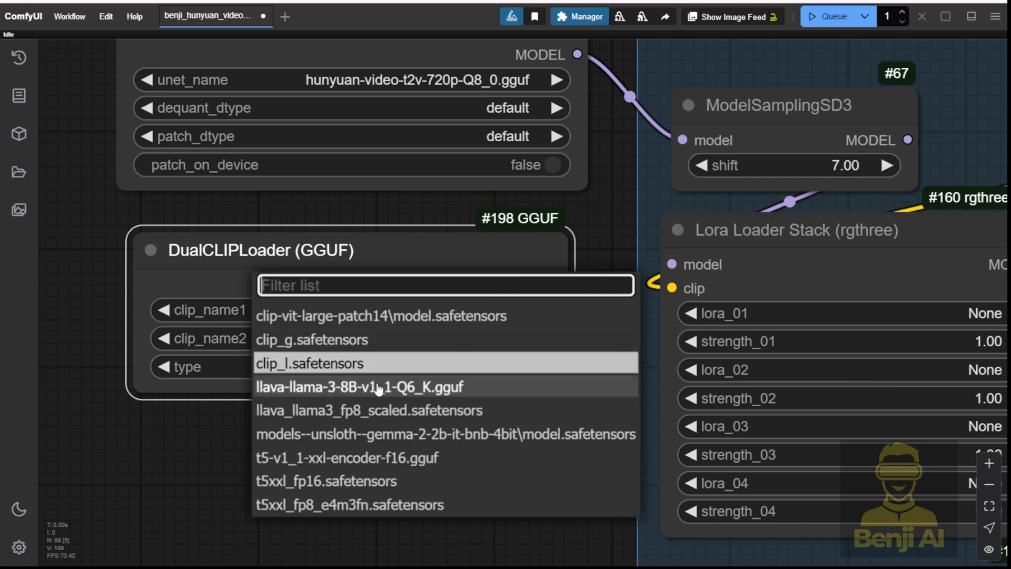
mouse_move(312, 389)
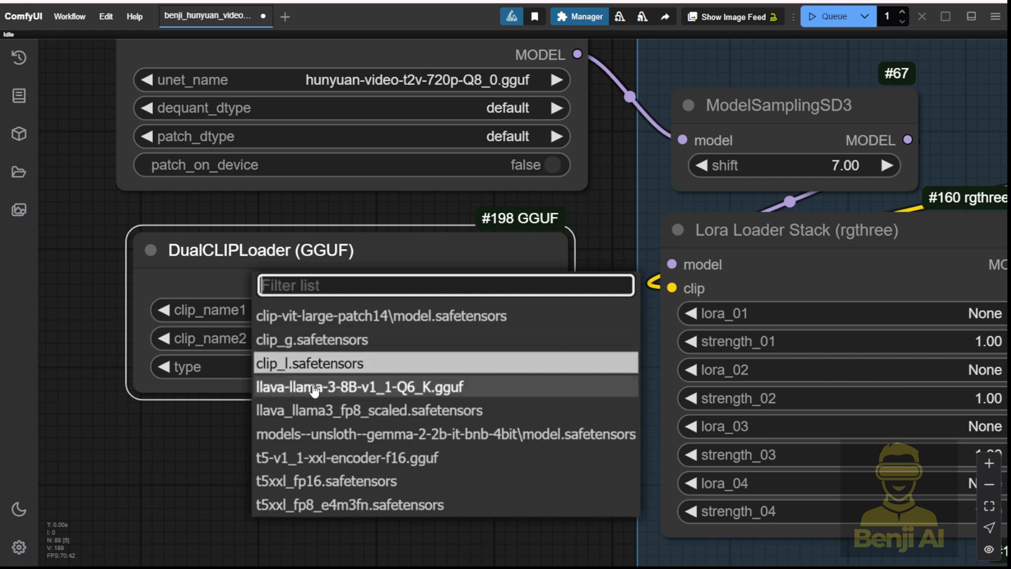
mouse_move(344, 397)
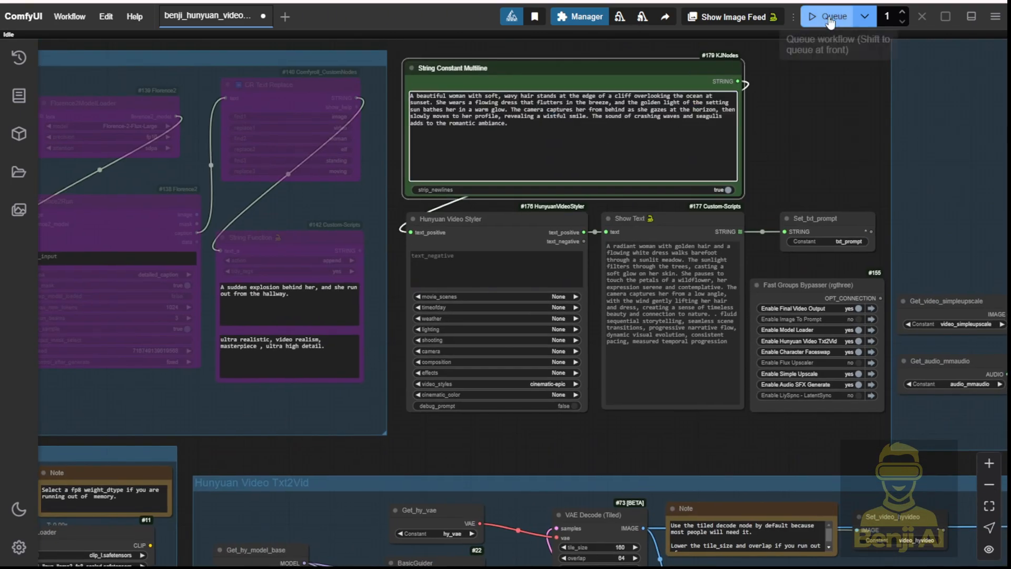
Step: Queue generation of the seaside cliff sunset video
click(827, 16)
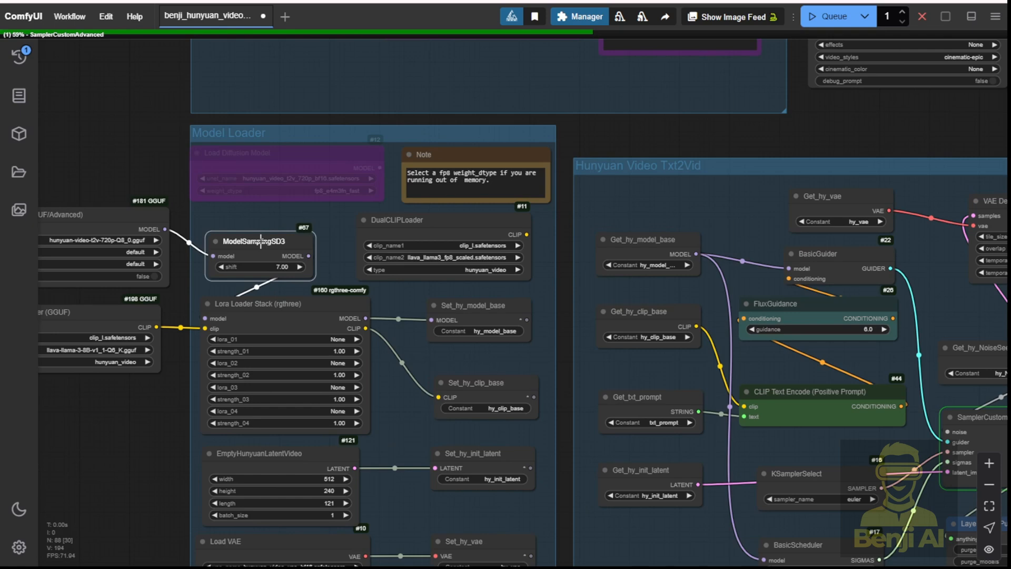
mouse_move(195, 335)
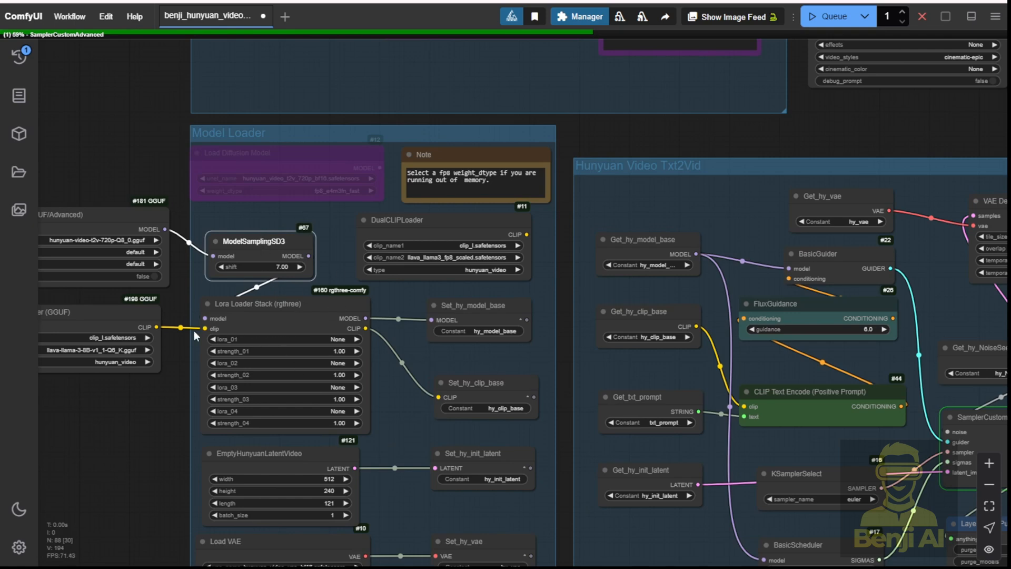